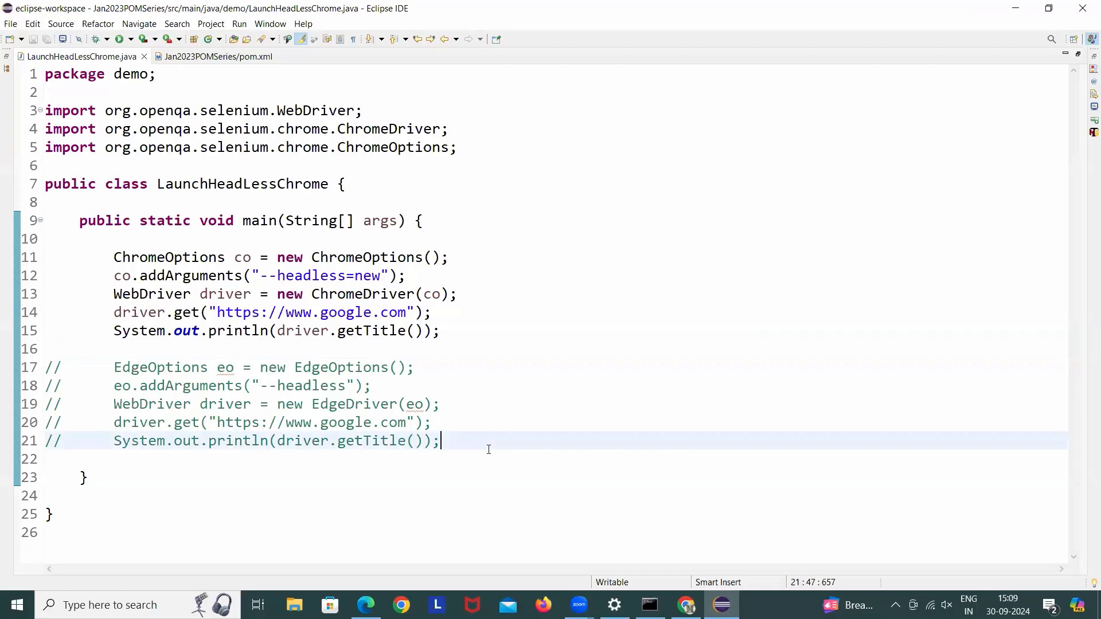
Add the comment line 'chrome/edge 129.x: headless' below the Edge code.
type("c")
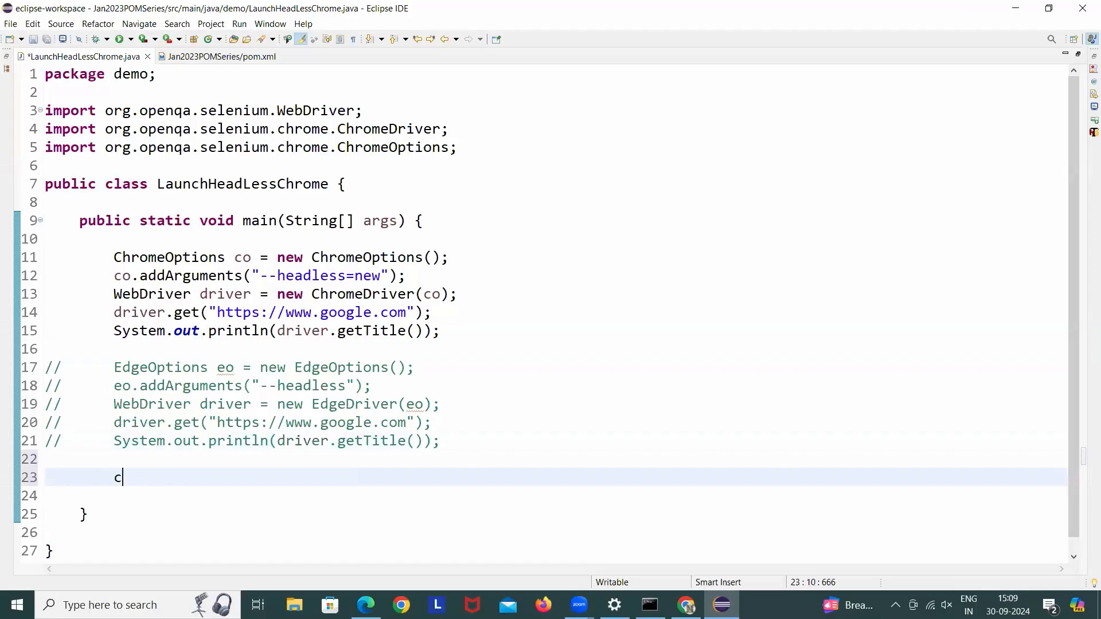
type("hrom")
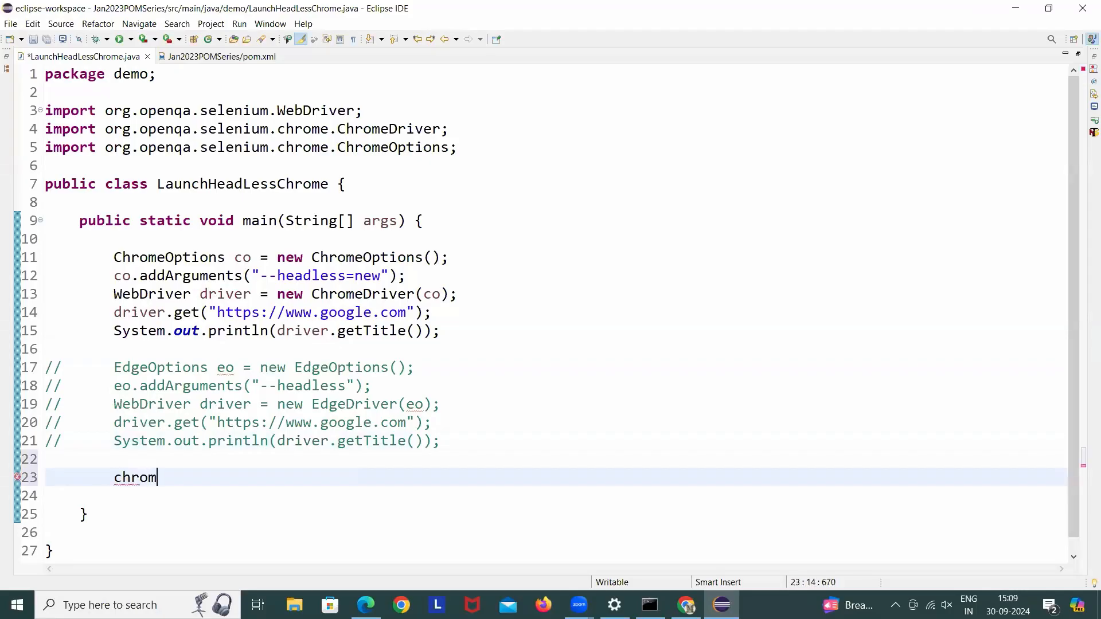
type("/edge")
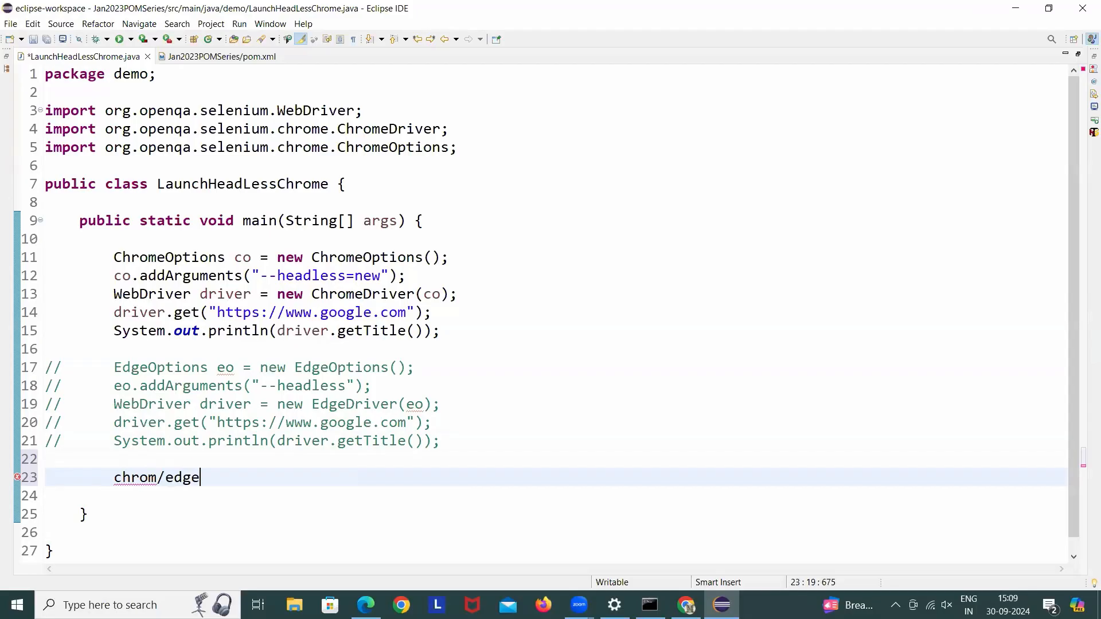
type("129.")
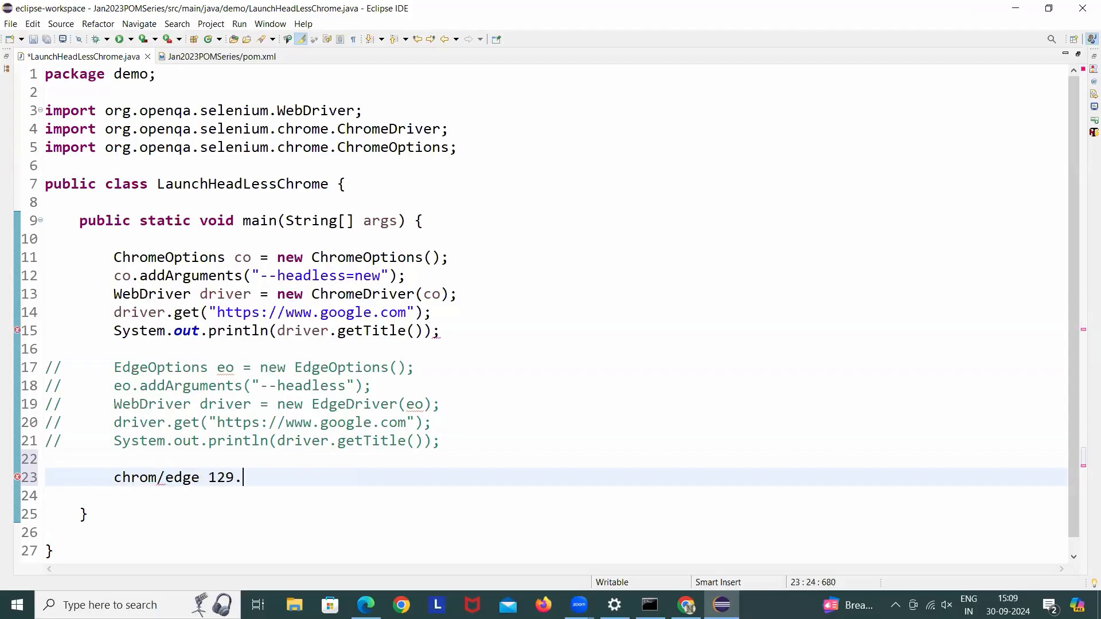
type("x")
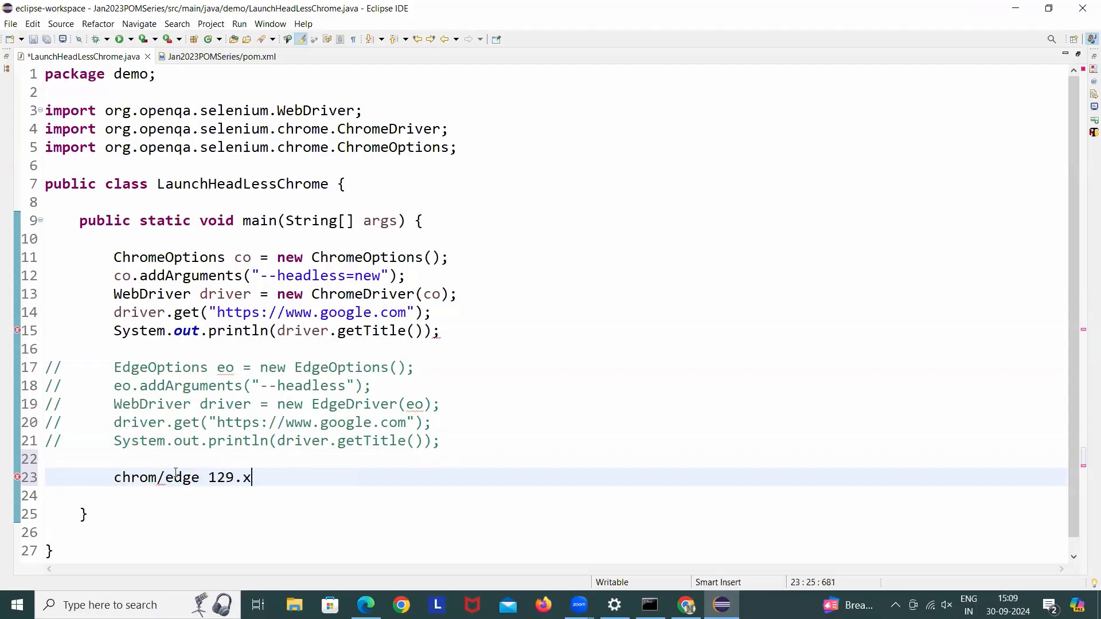
key("Ctrl+/")
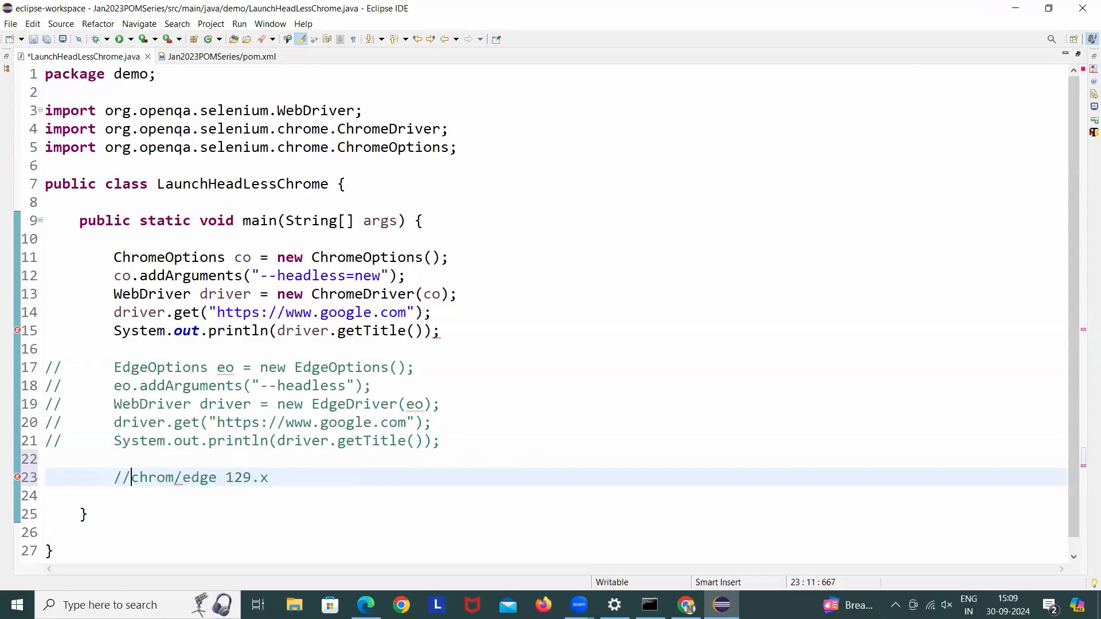
type("e")
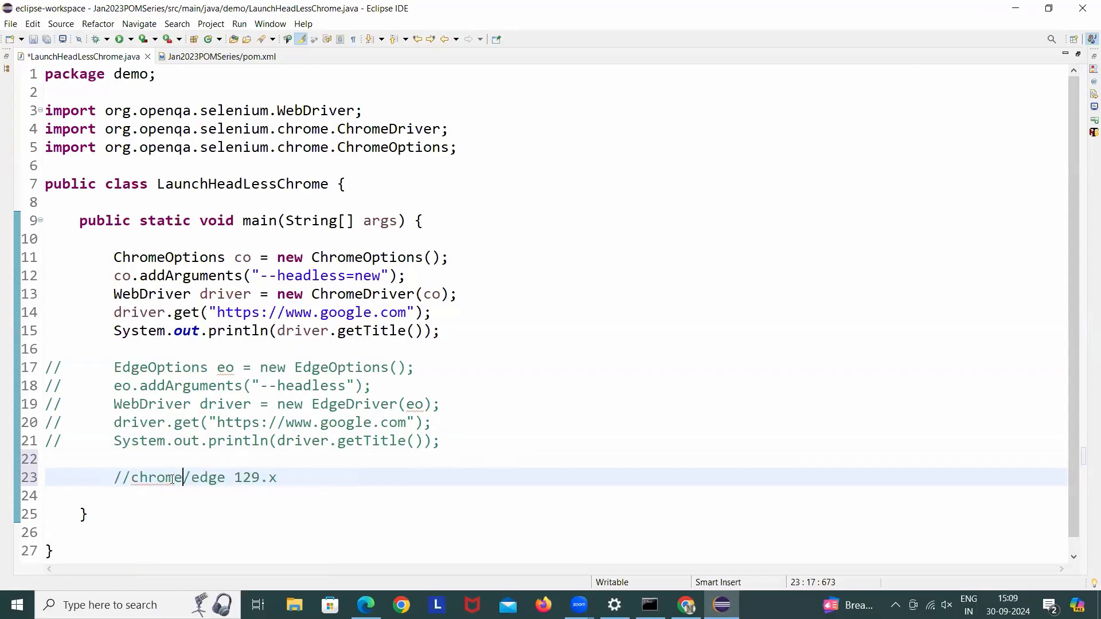
left_click(310, 478)
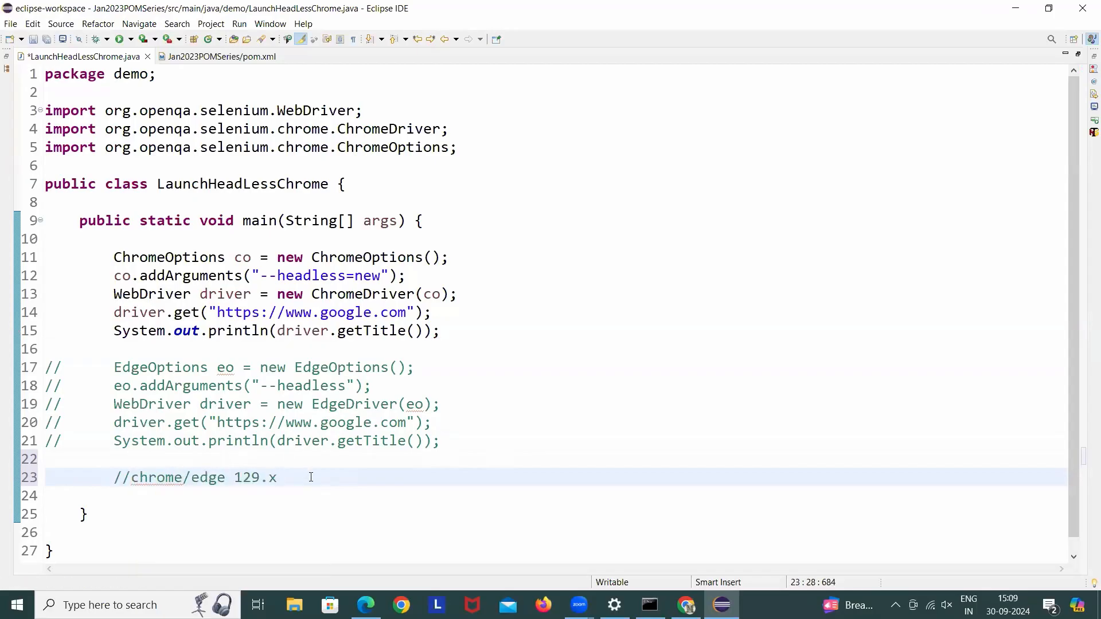
type(": head")
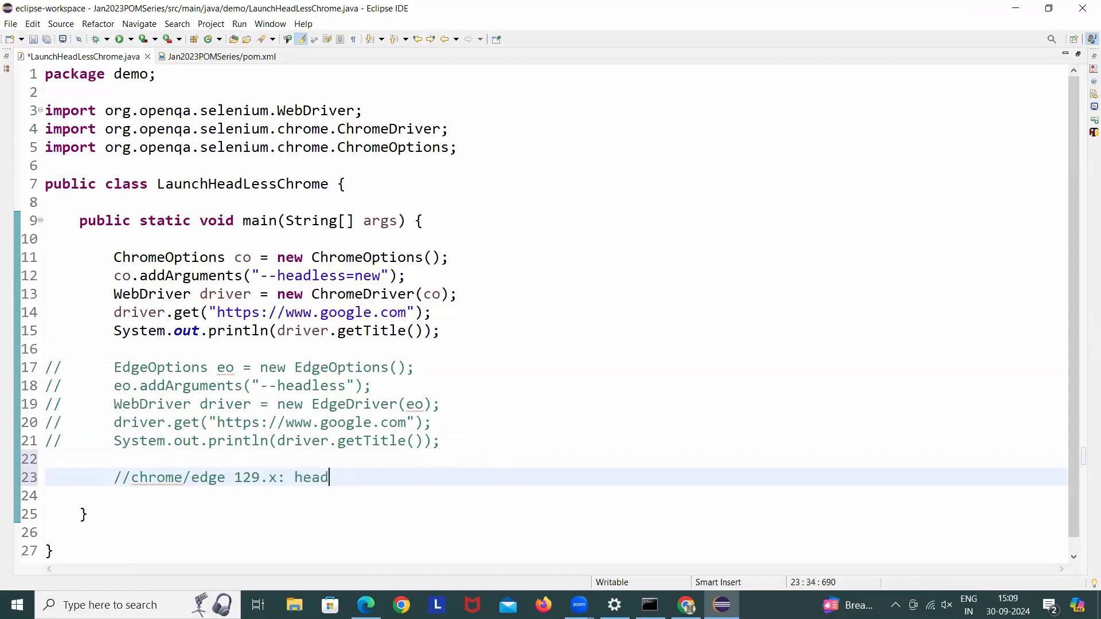
type("less")
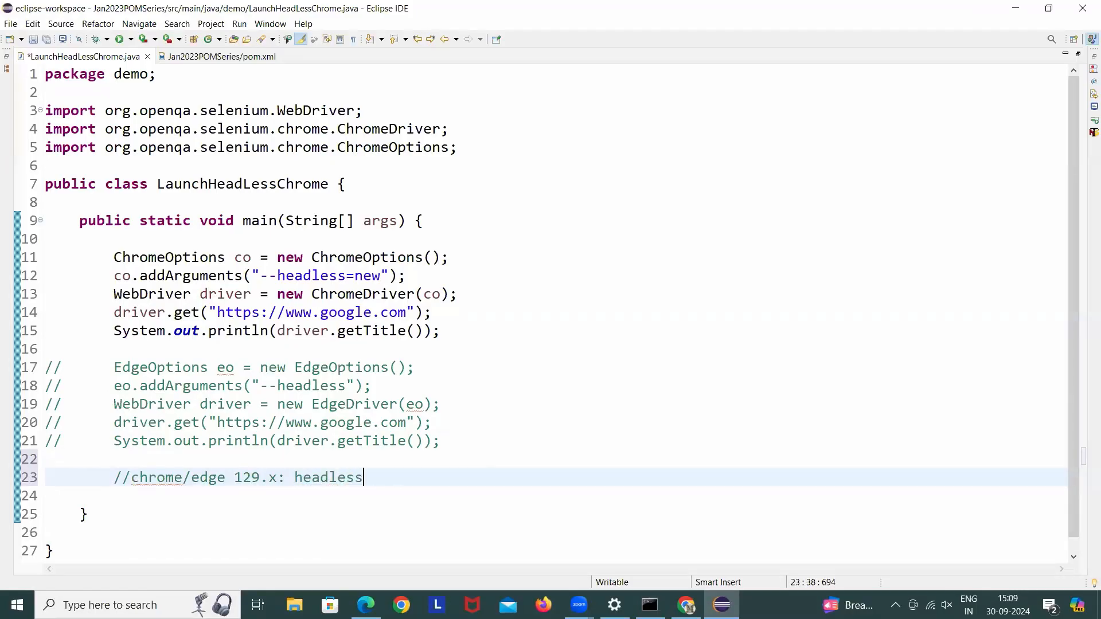
mouse_move(387, 480)
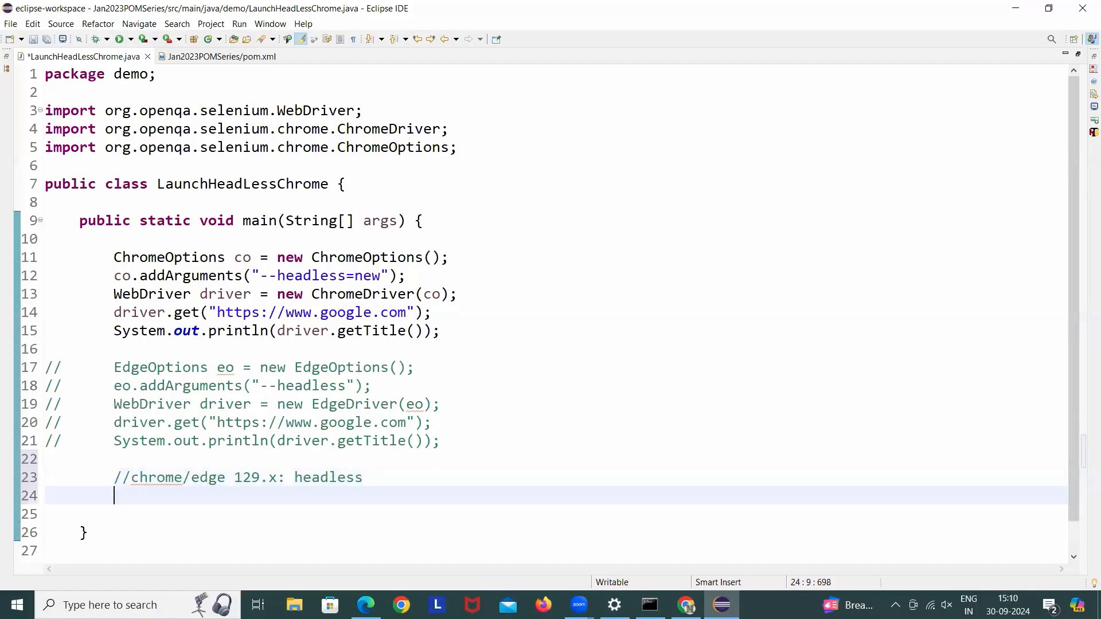
Add the comment line 'chromedriver.exe/edgedriver.exe' and save the class.
type("/ch")
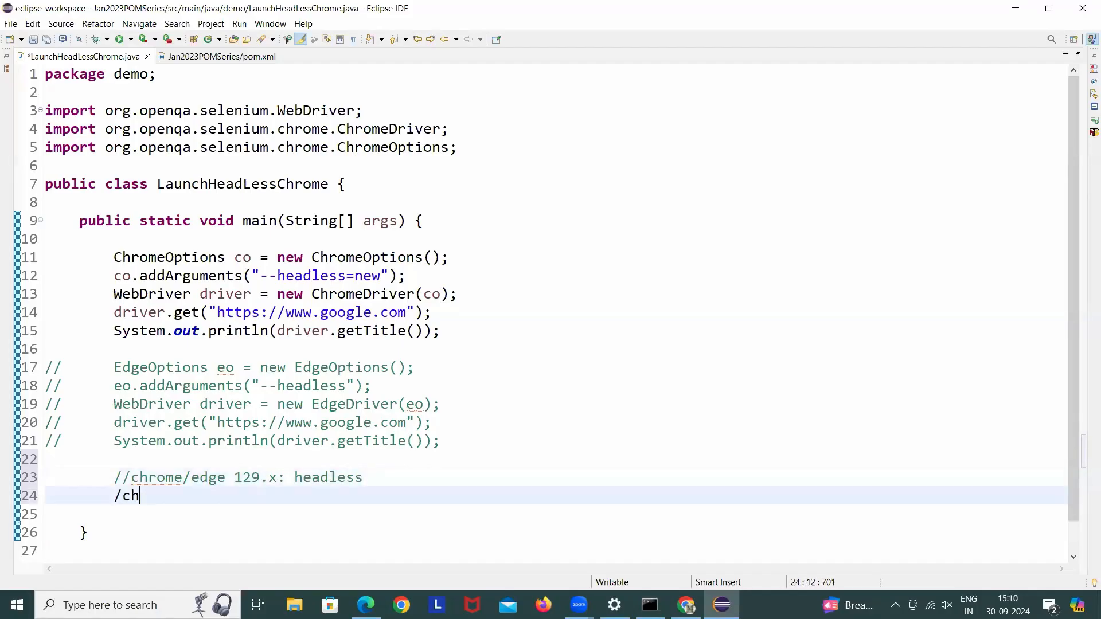
type("romedriver/e")
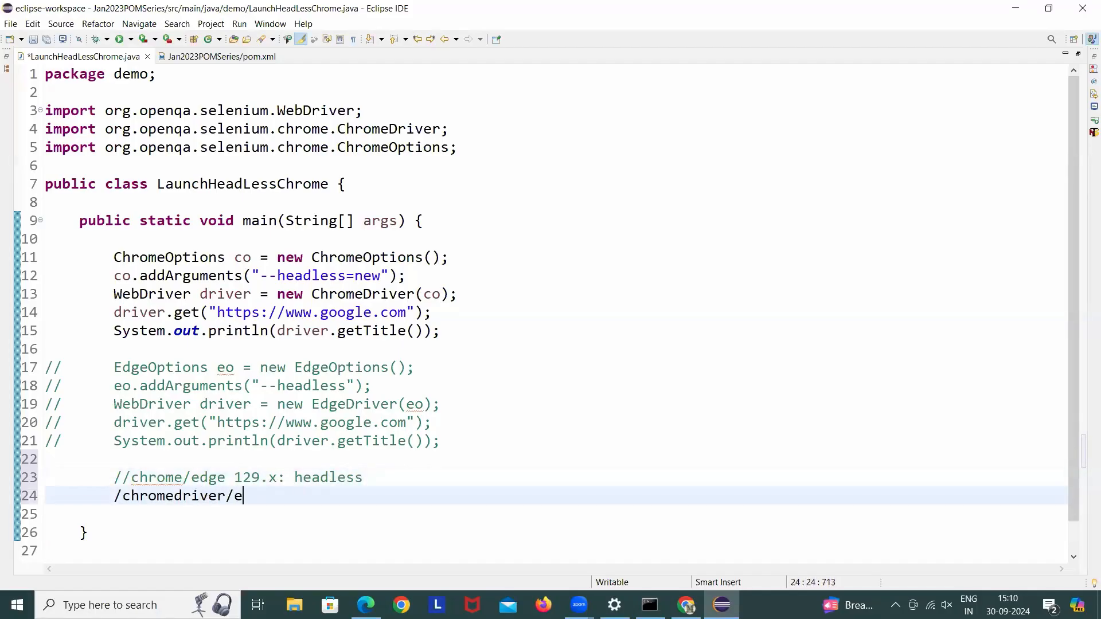
type("dgedriver.ex")
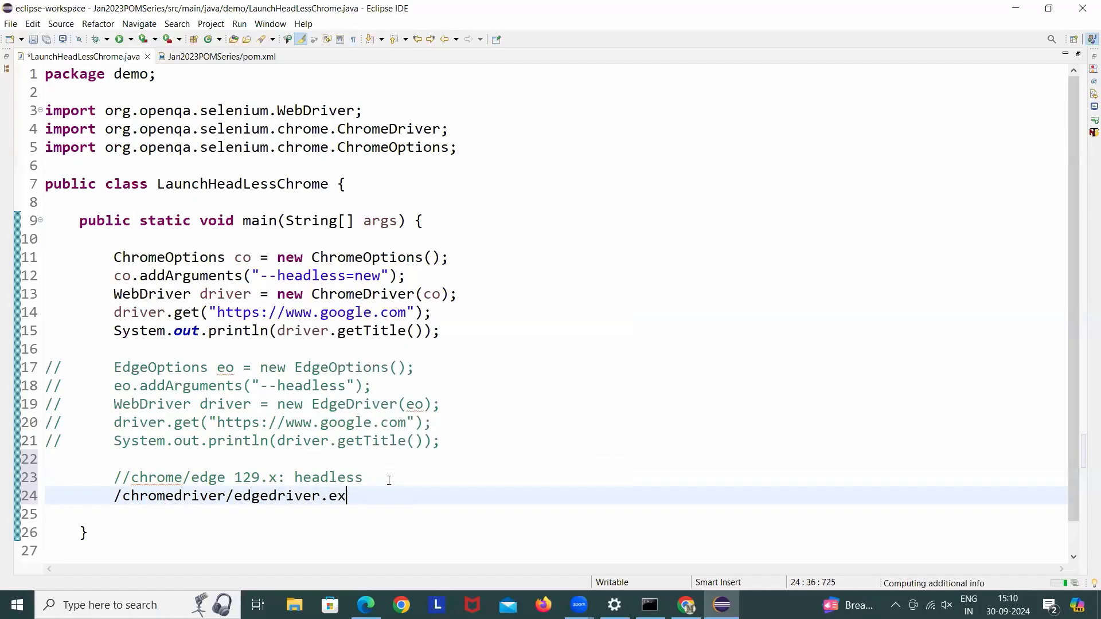
type("e")
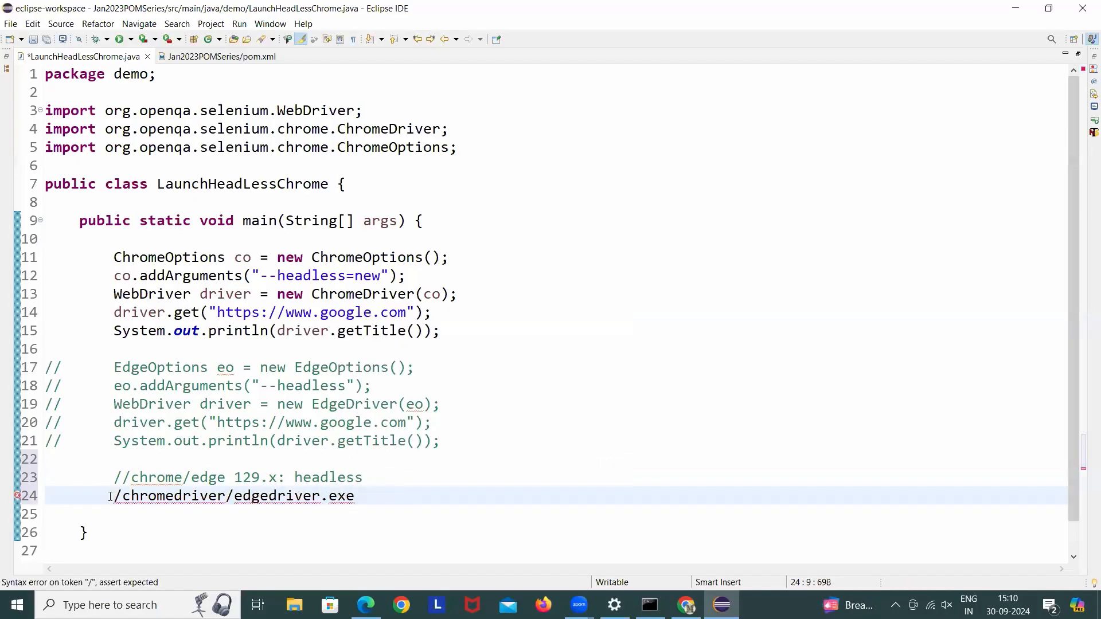
type("/")
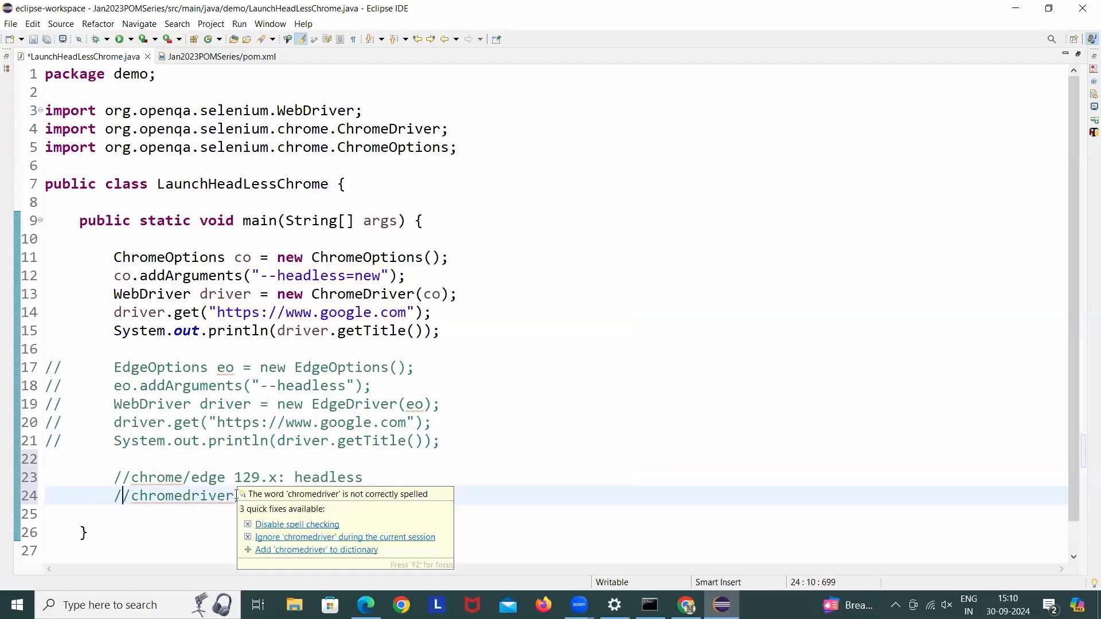
type(".exe/edgedriver.exe")
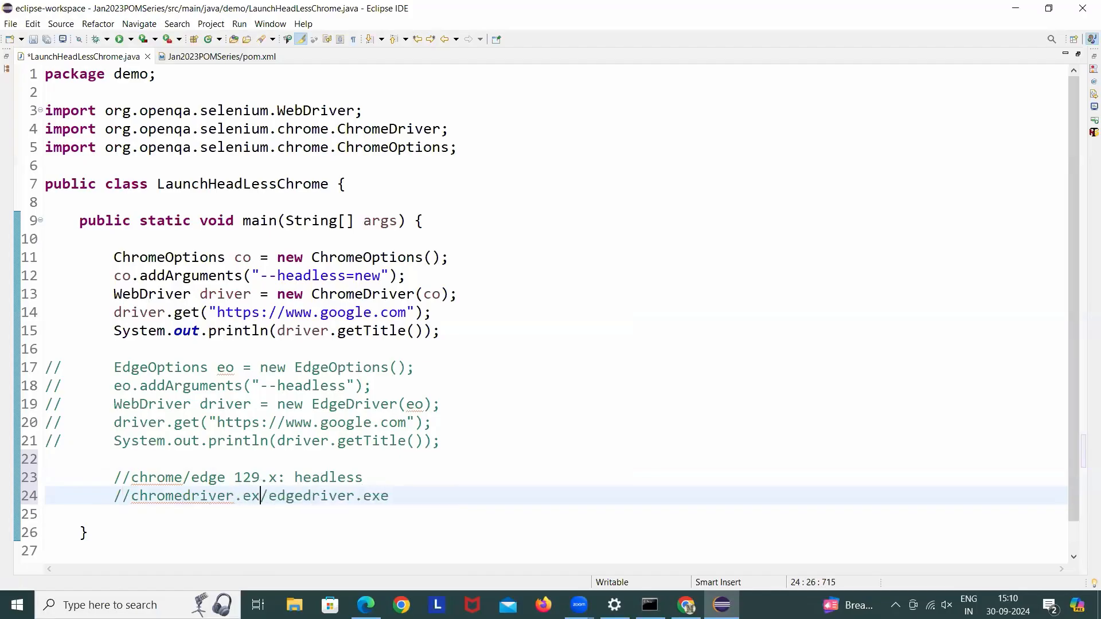
type("e")
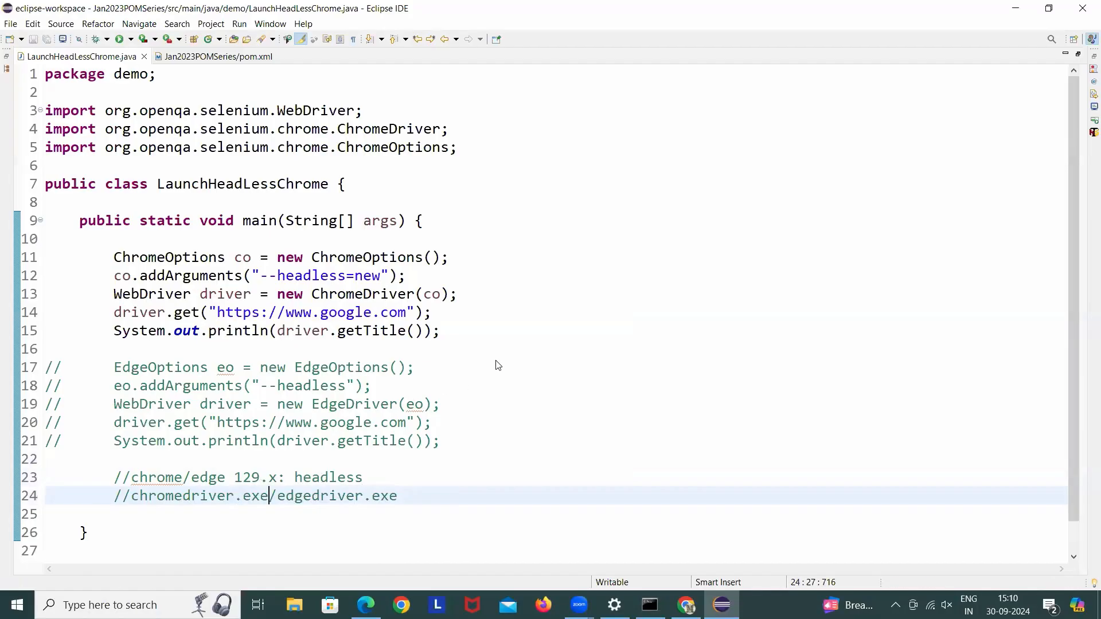
mouse_move(370, 265)
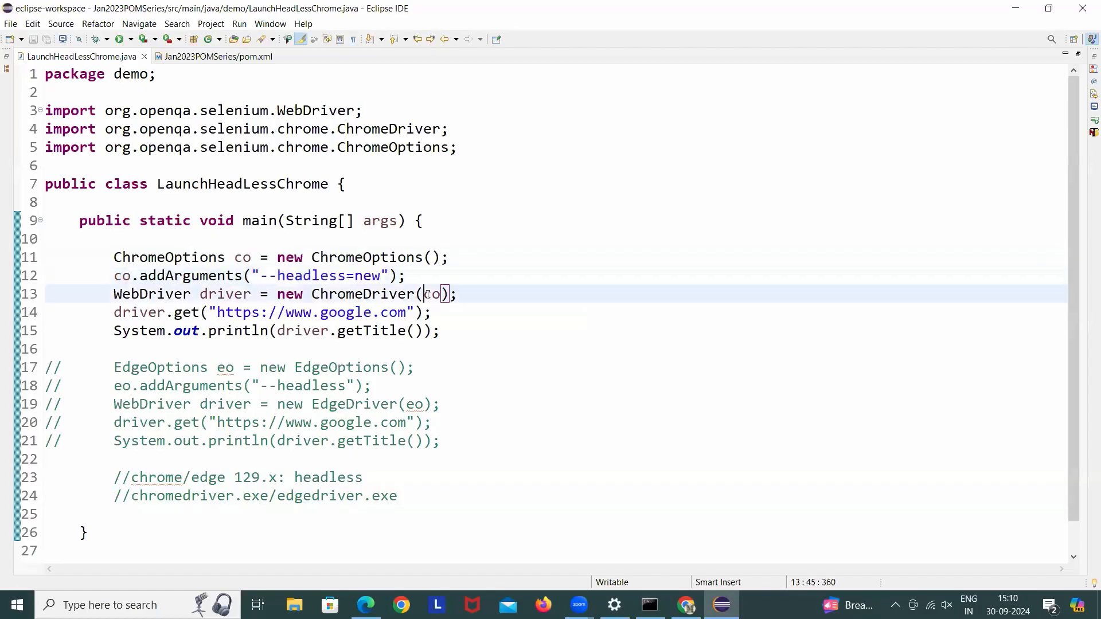
Highlight every use of the ChromeOptions variable co in the editor.
double_click(431, 294)
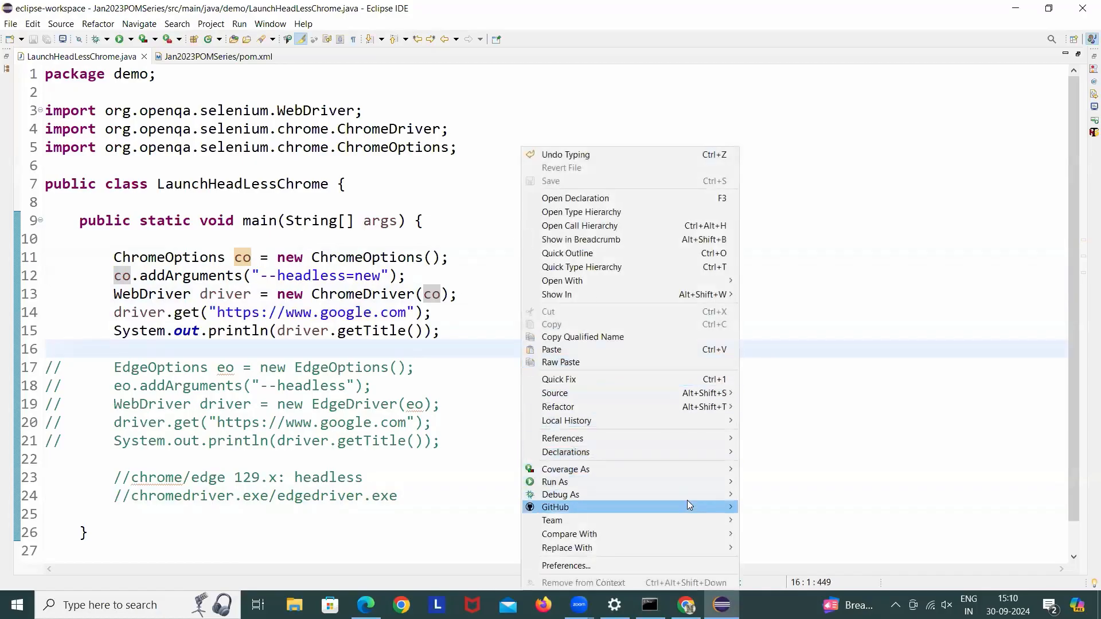
mouse_move(555, 481)
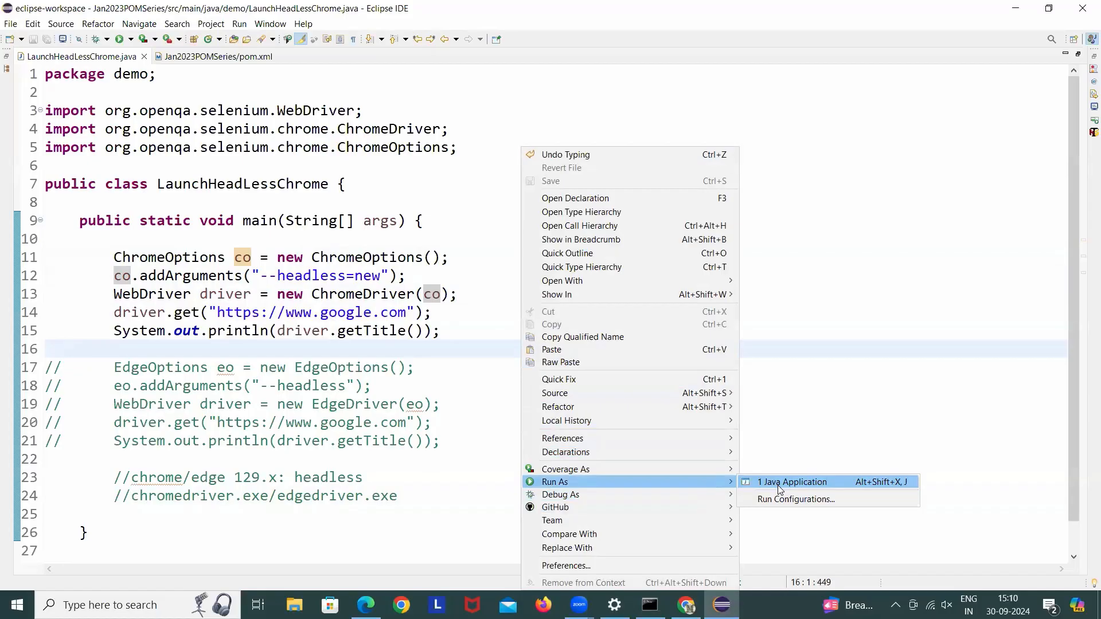
Run LaunchHeadLessChrome as a Java application so the console prints the title Google.
left_click(792, 482)
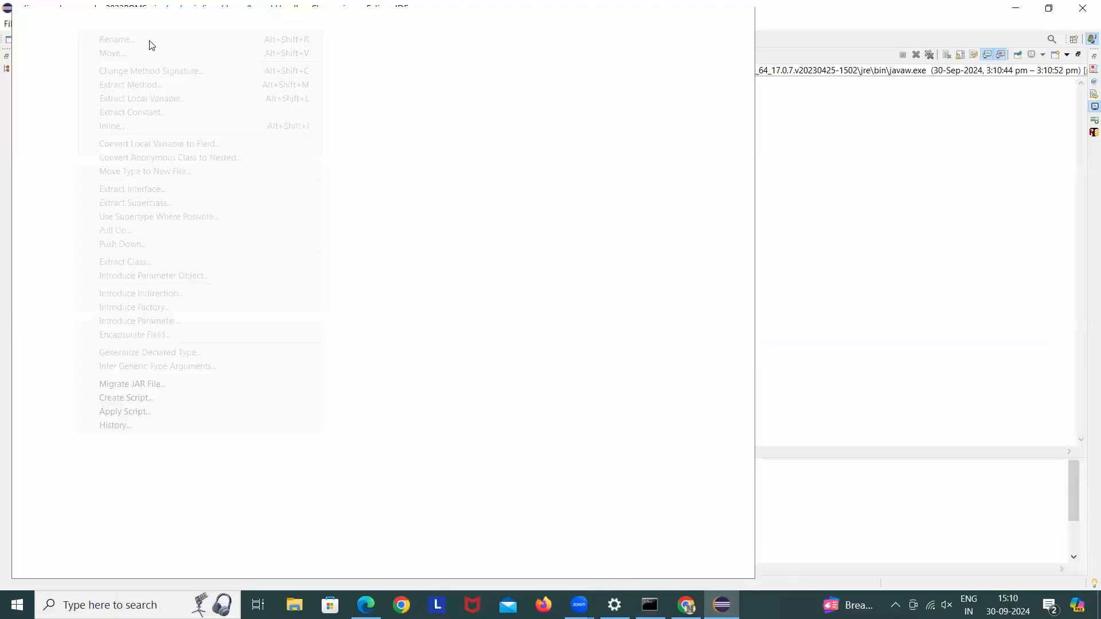
key("Escape")
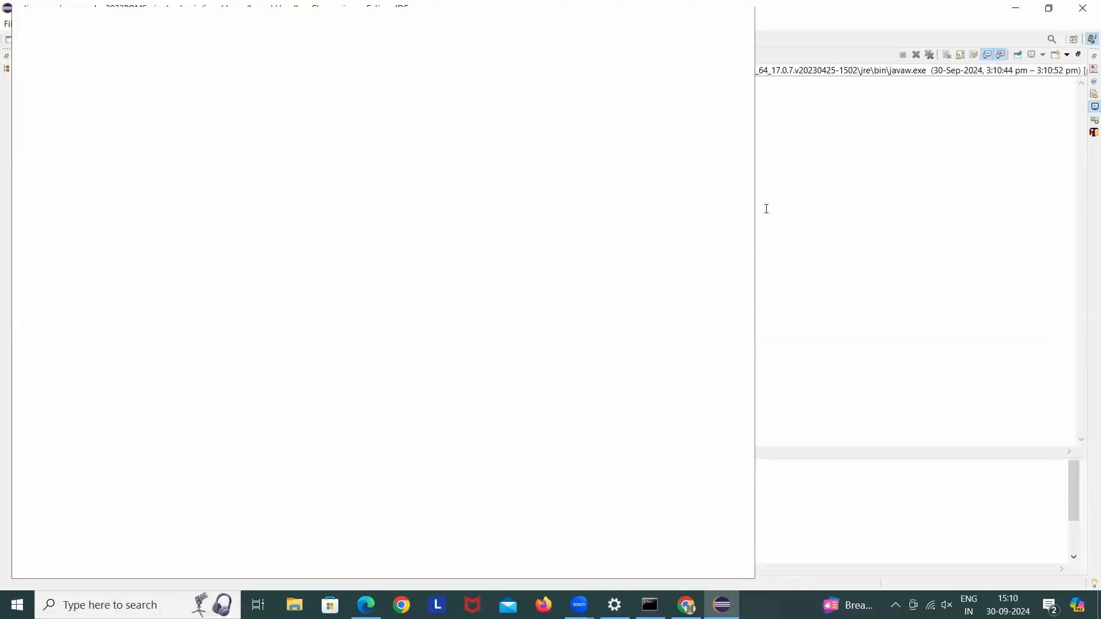
mouse_move(826, 219)
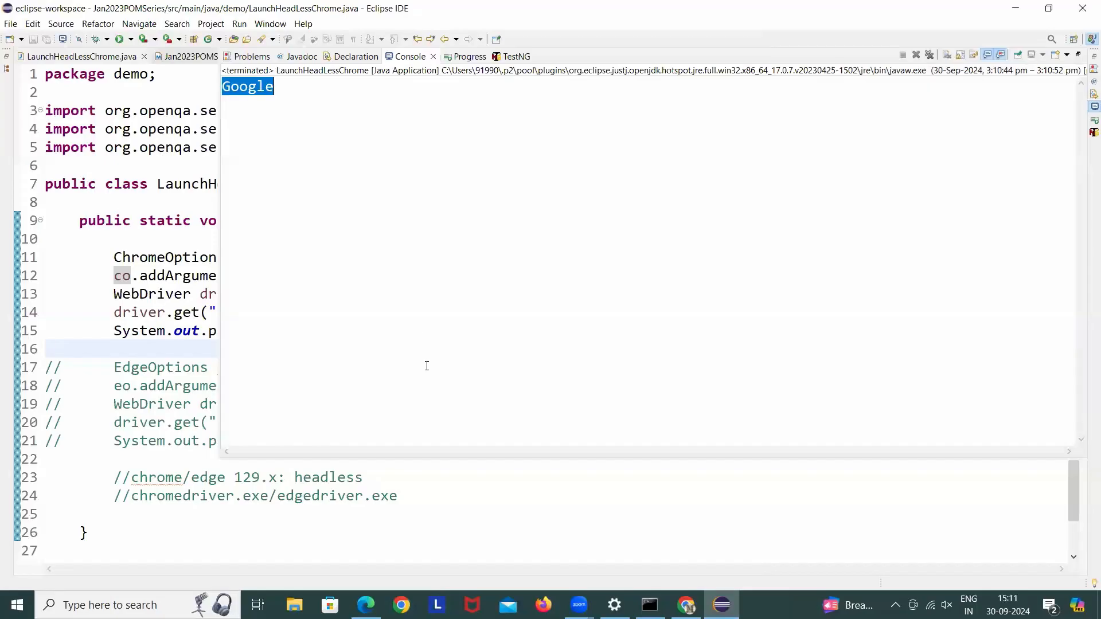
mouse_move(548, 514)
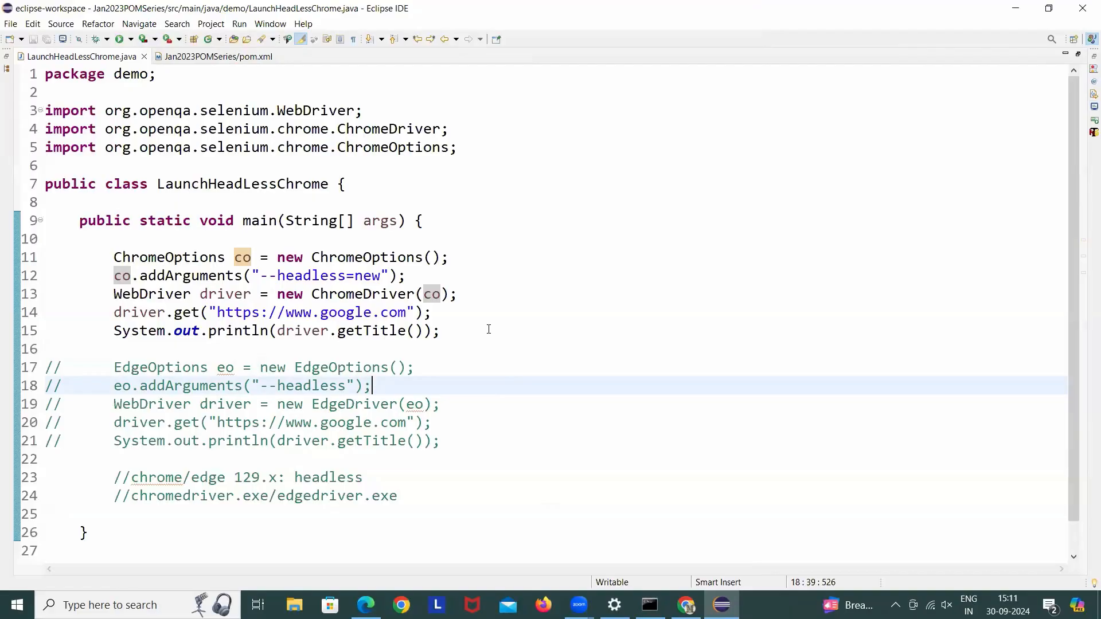
Change the Chrome argument --headless=new to --headless=old on line 12.
double_click(368, 276)
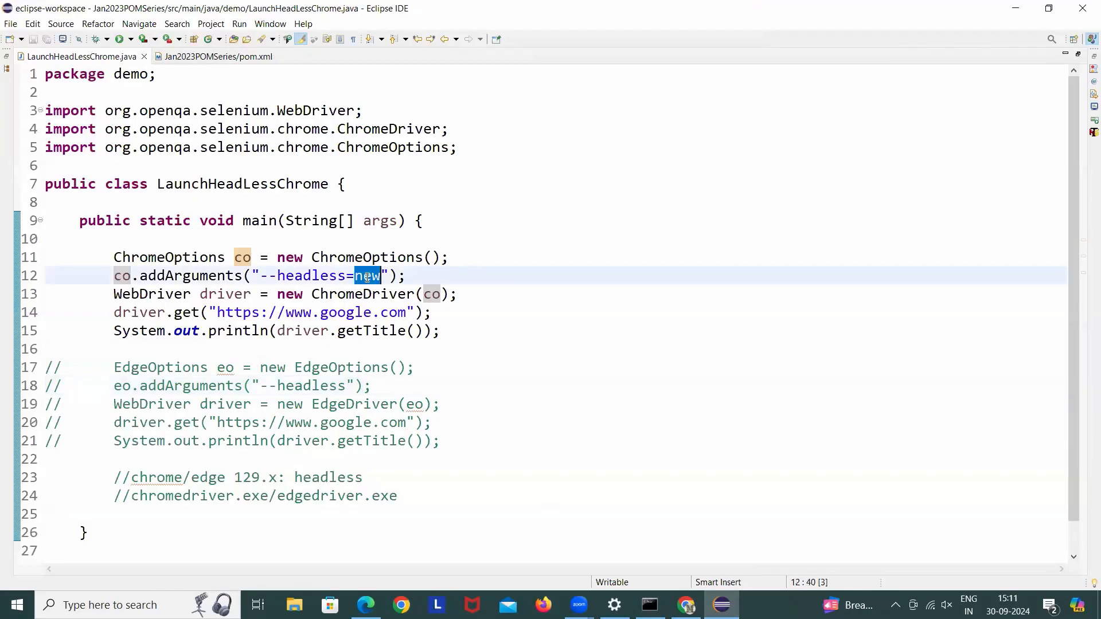
type("old")
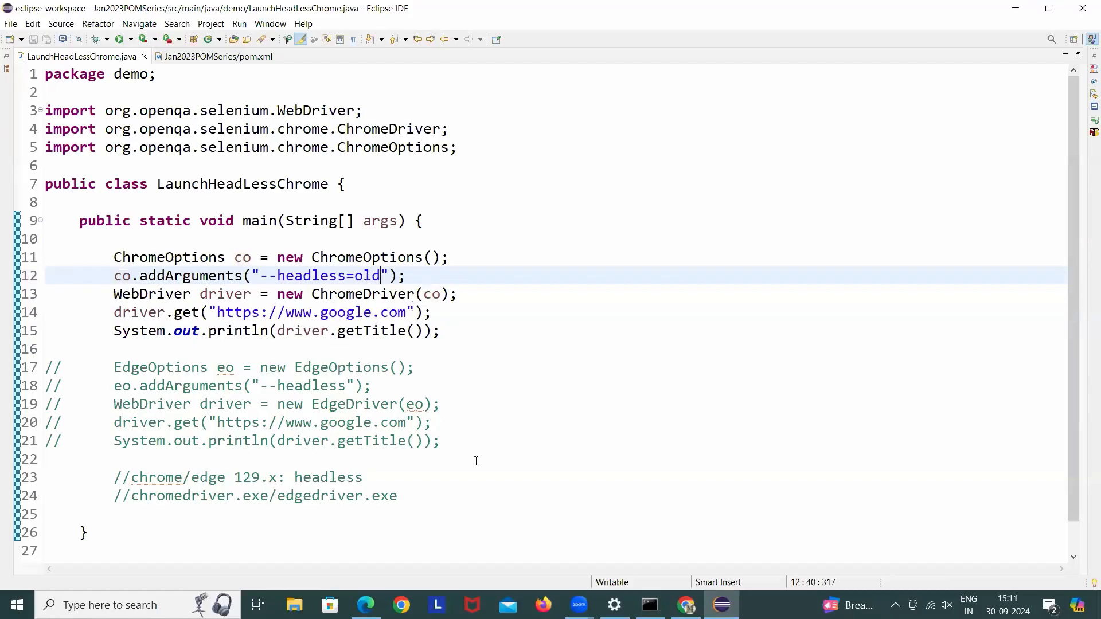
mouse_move(484, 445)
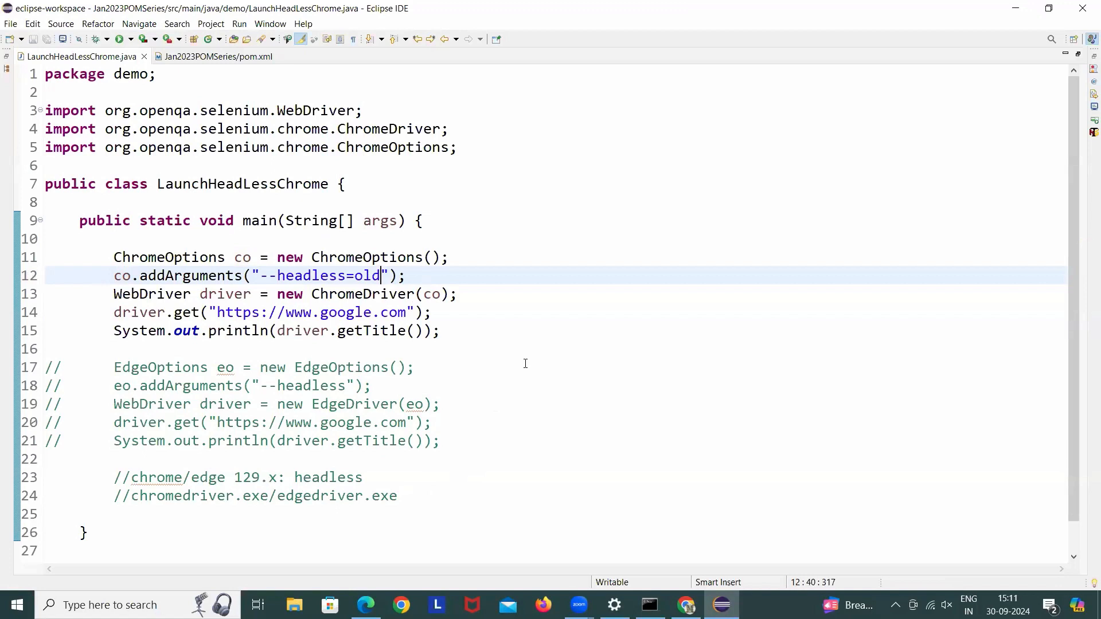
mouse_move(466, 273)
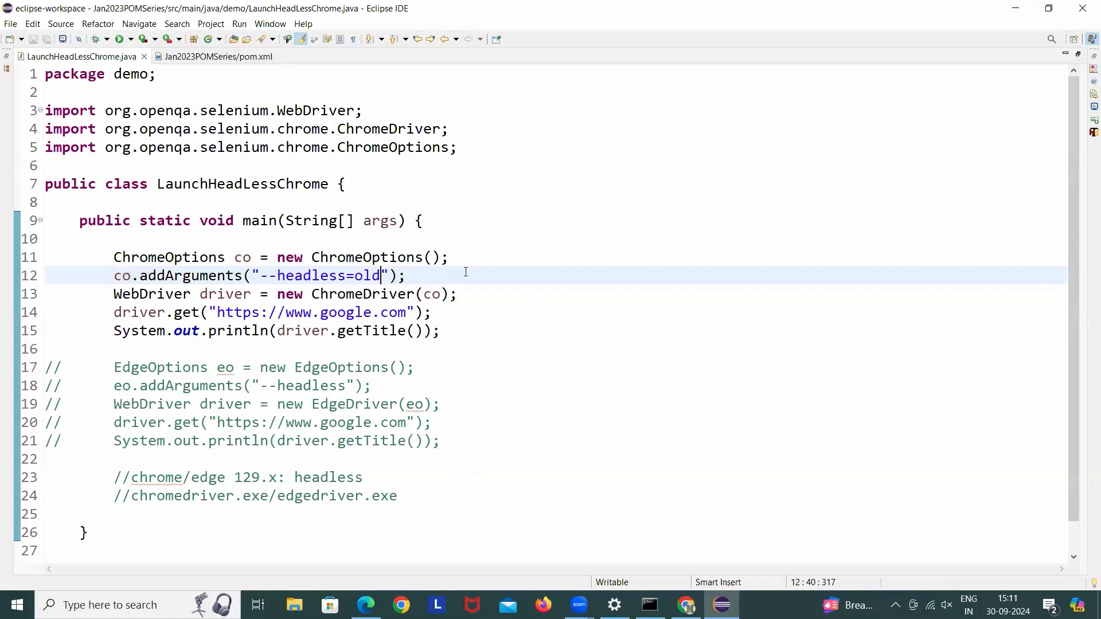
mouse_move(391, 241)
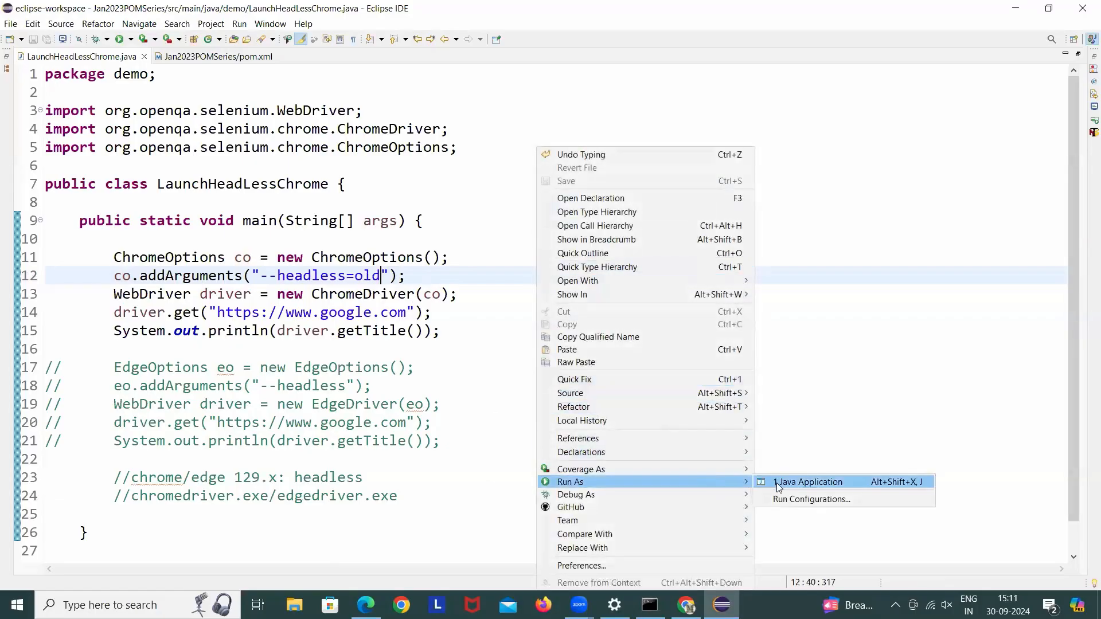
Rerun the class with --headless=old, confirm the console prints Google, and return to the code.
left_click(809, 482)
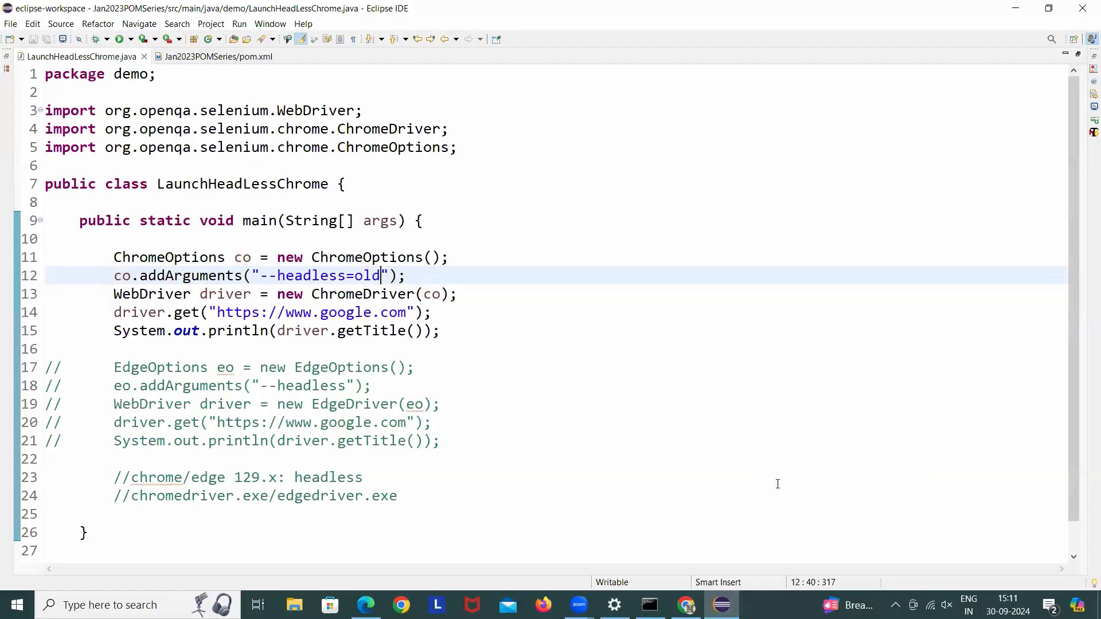
left_click(119, 39)
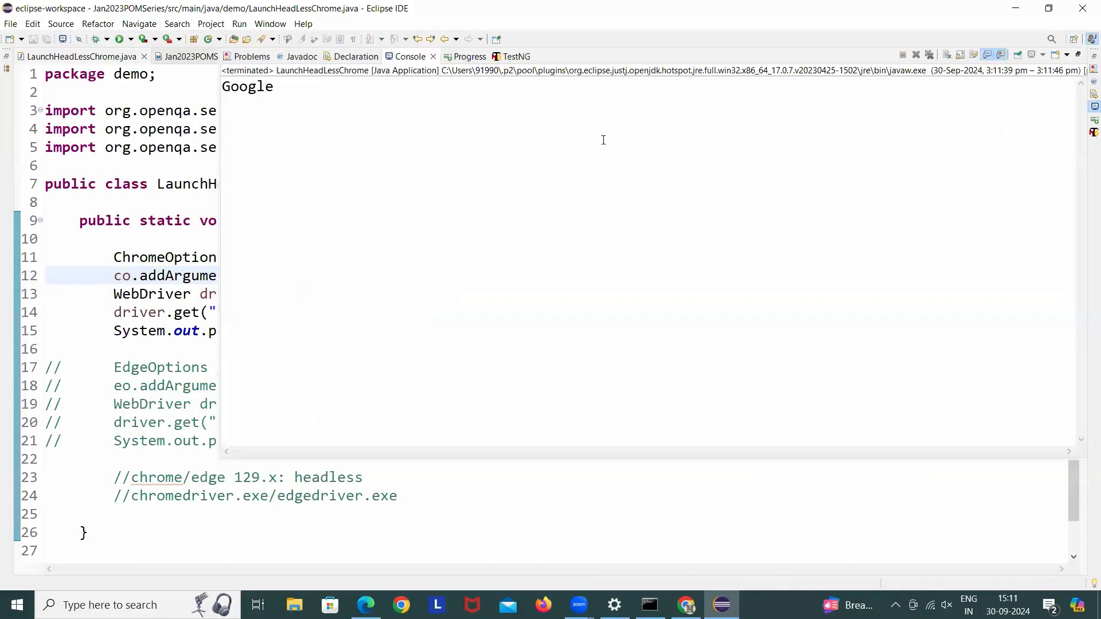
double_click(248, 86)
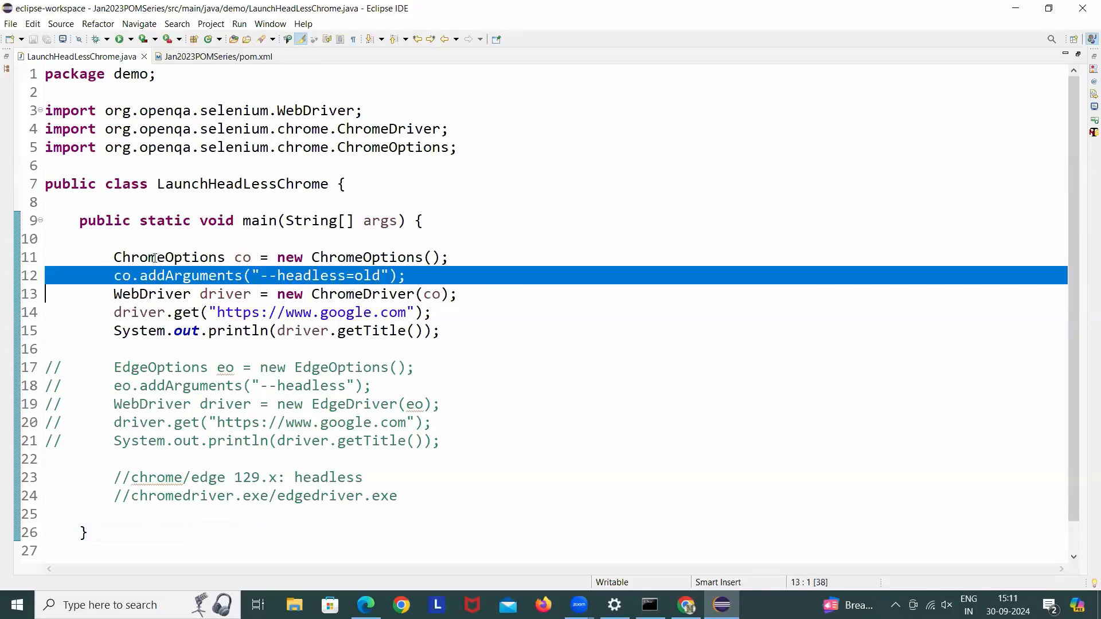
double_click(367, 276)
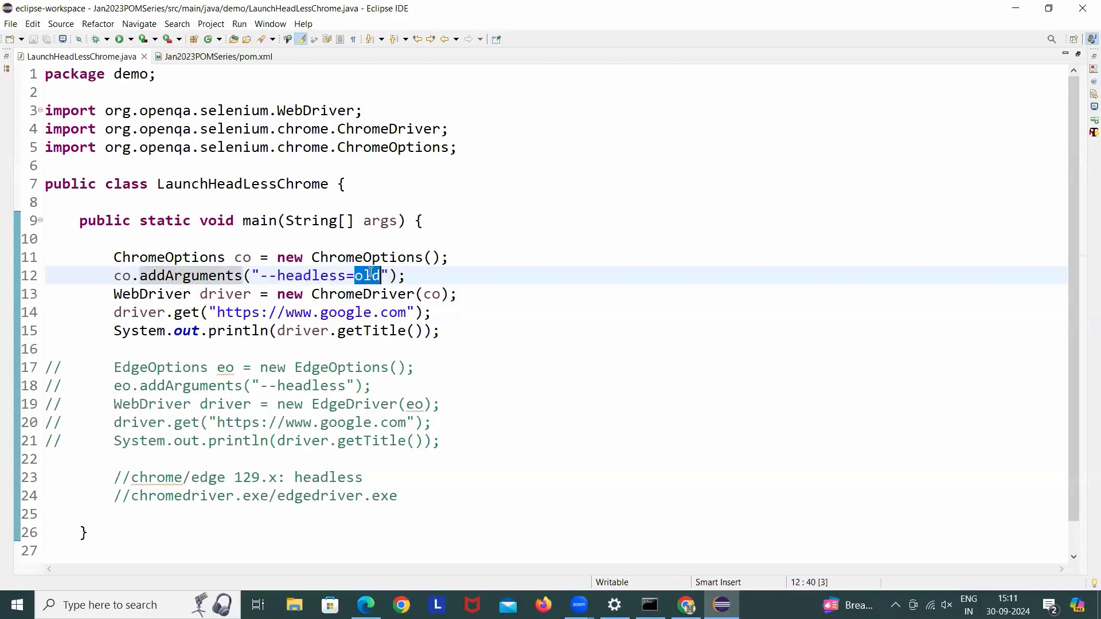
Restore --headless=new and add co.addArguments("--window-position=-2400,-2400"), then save.
type("new")
type("c")
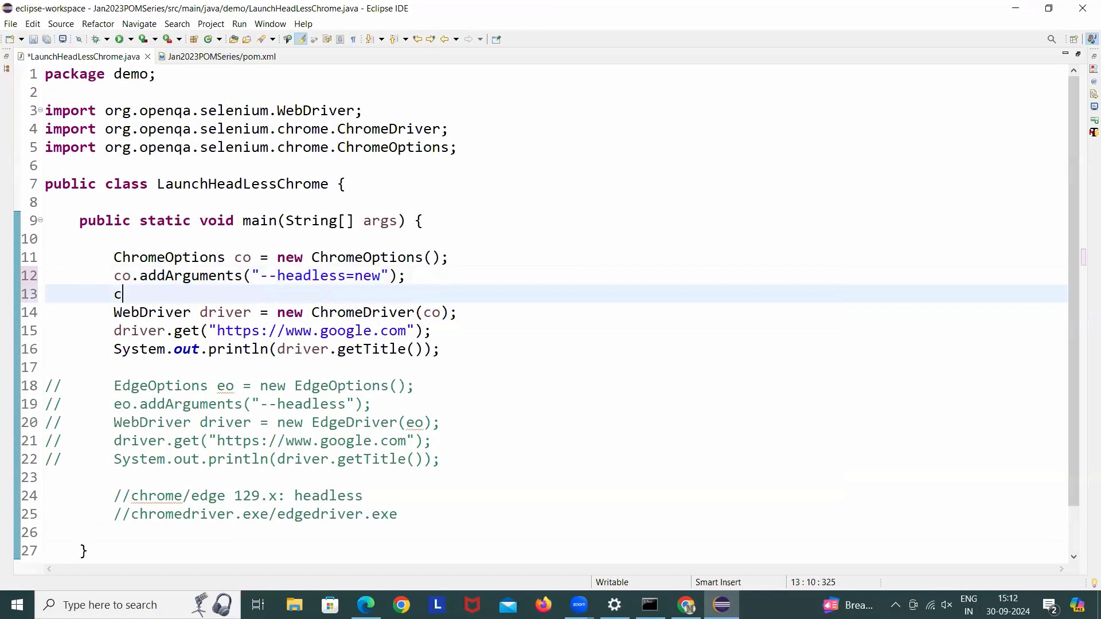
type("o.addArguments(null")
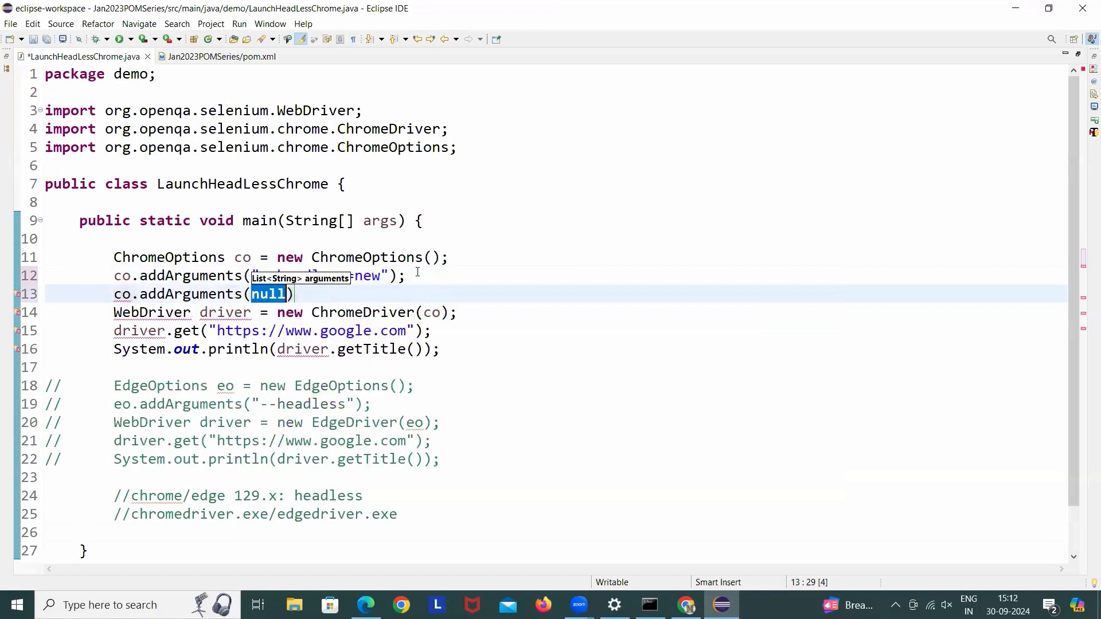
type("\"\"")
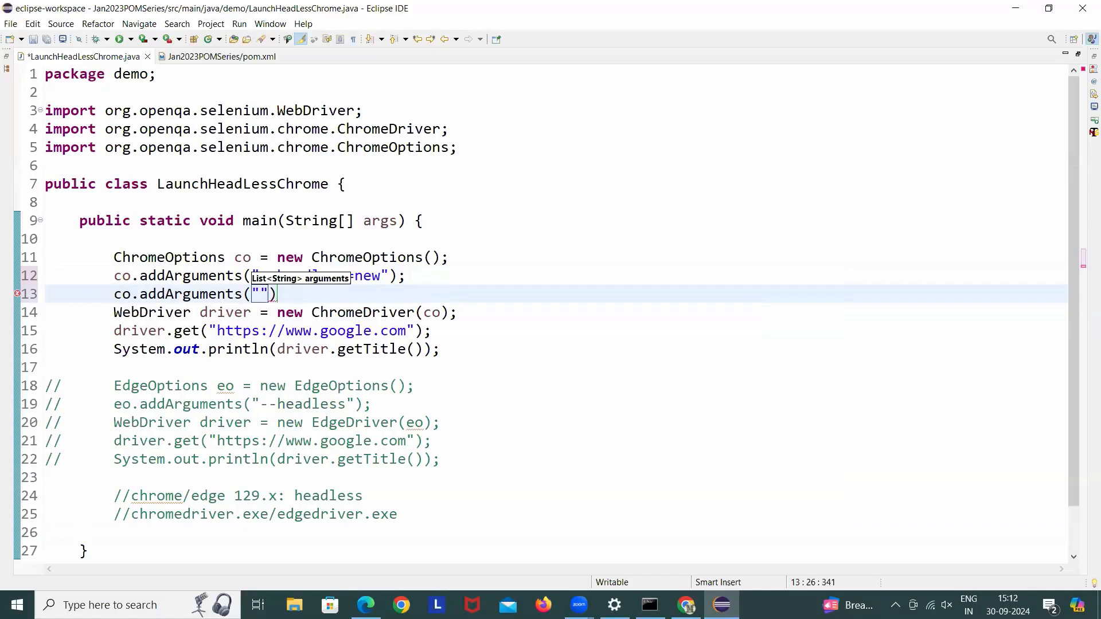
type("--win")
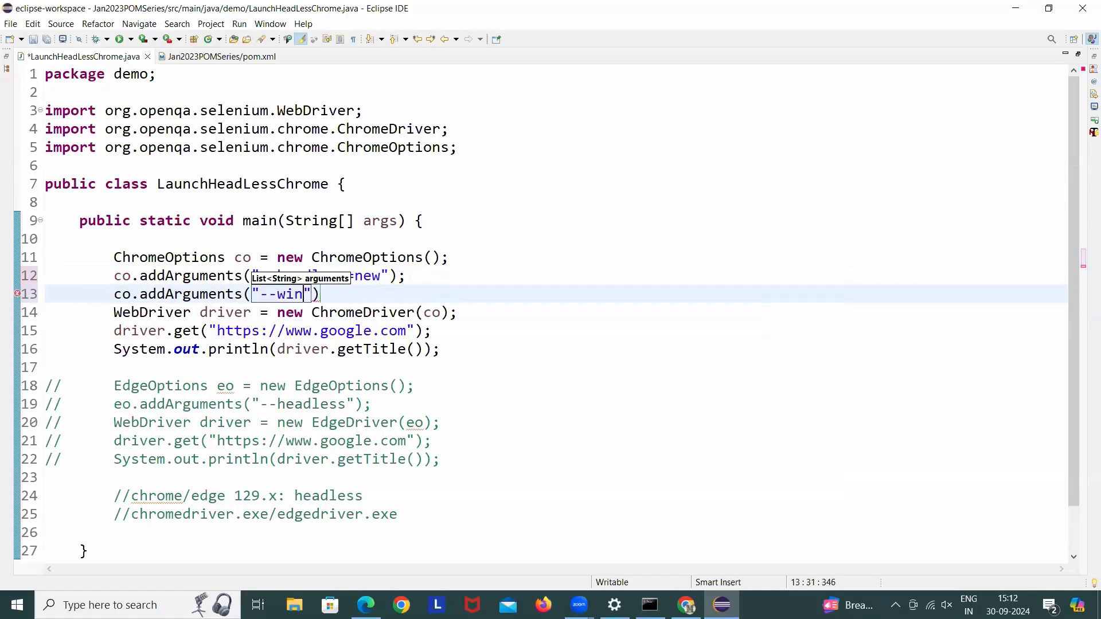
type("ow")
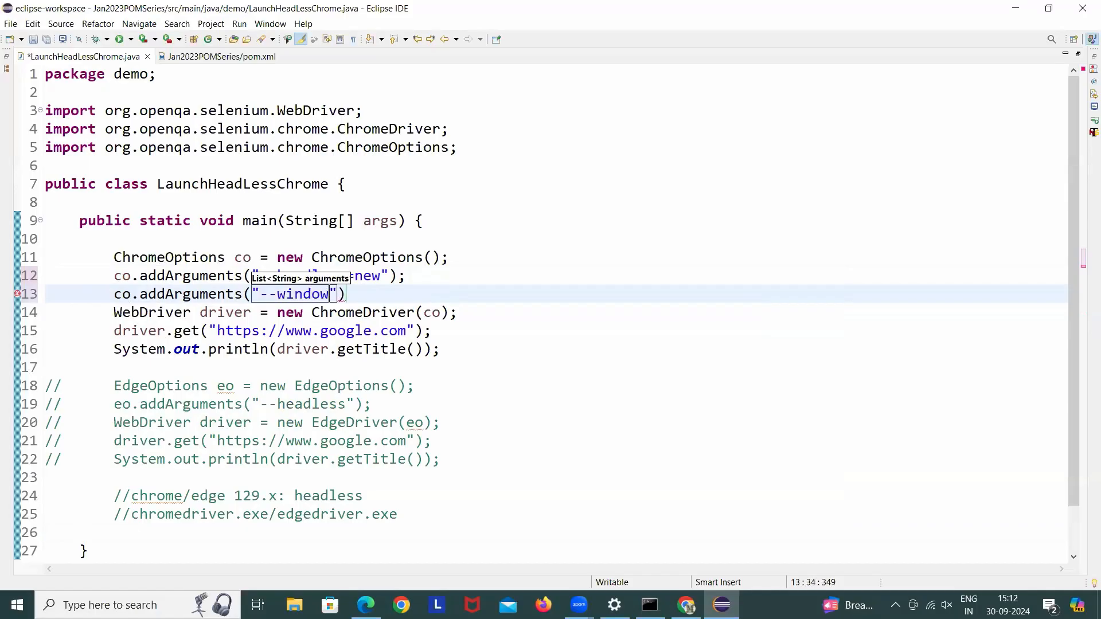
type("-position")
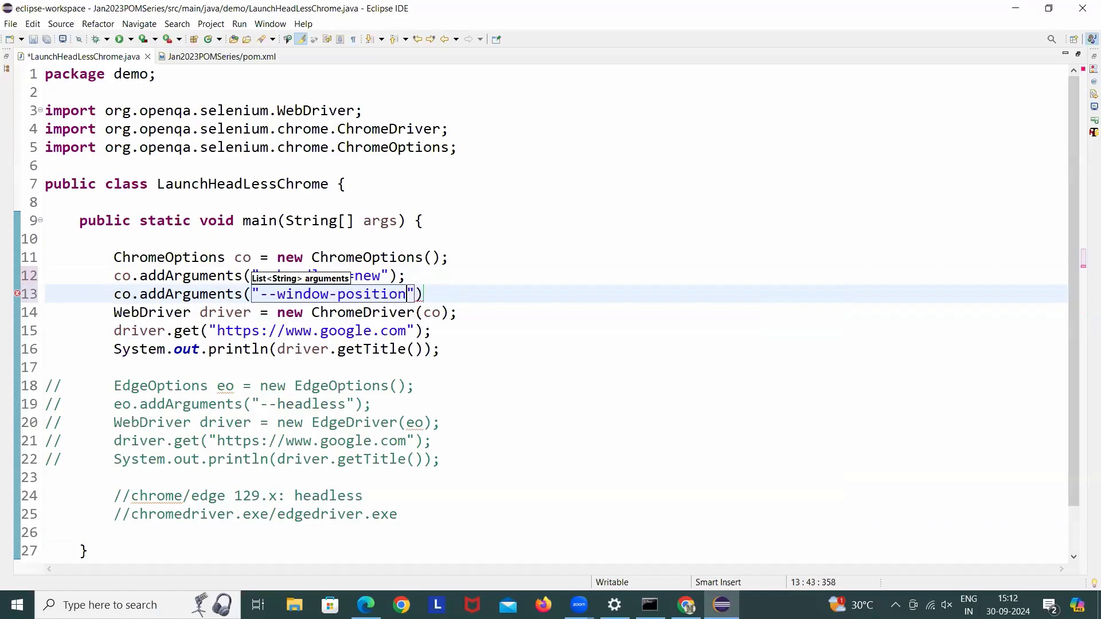
type("=")
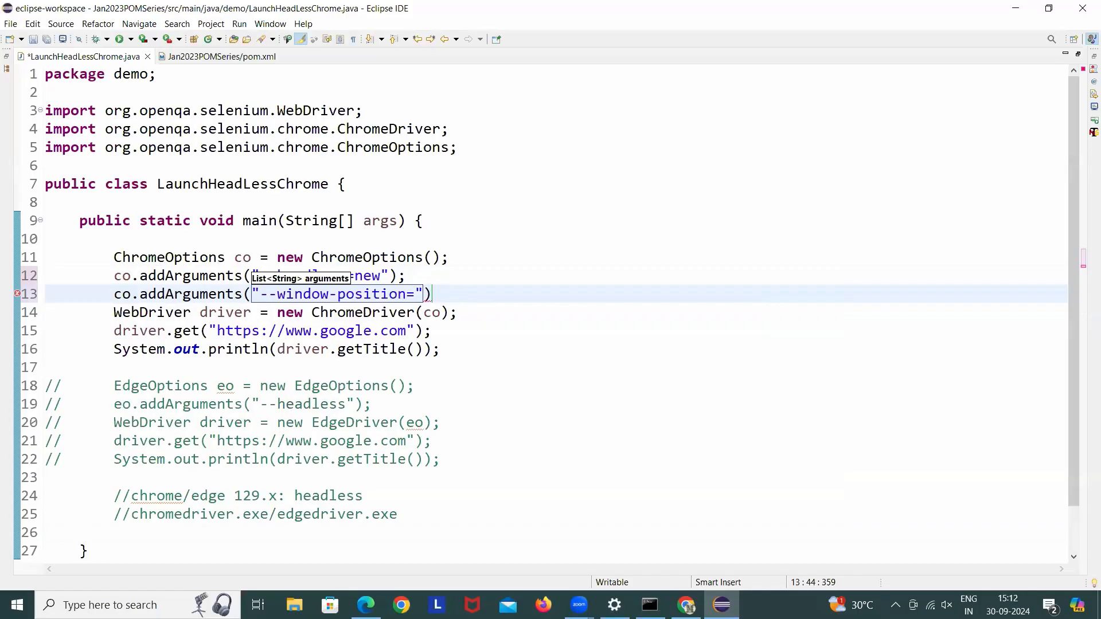
type("=-2400")
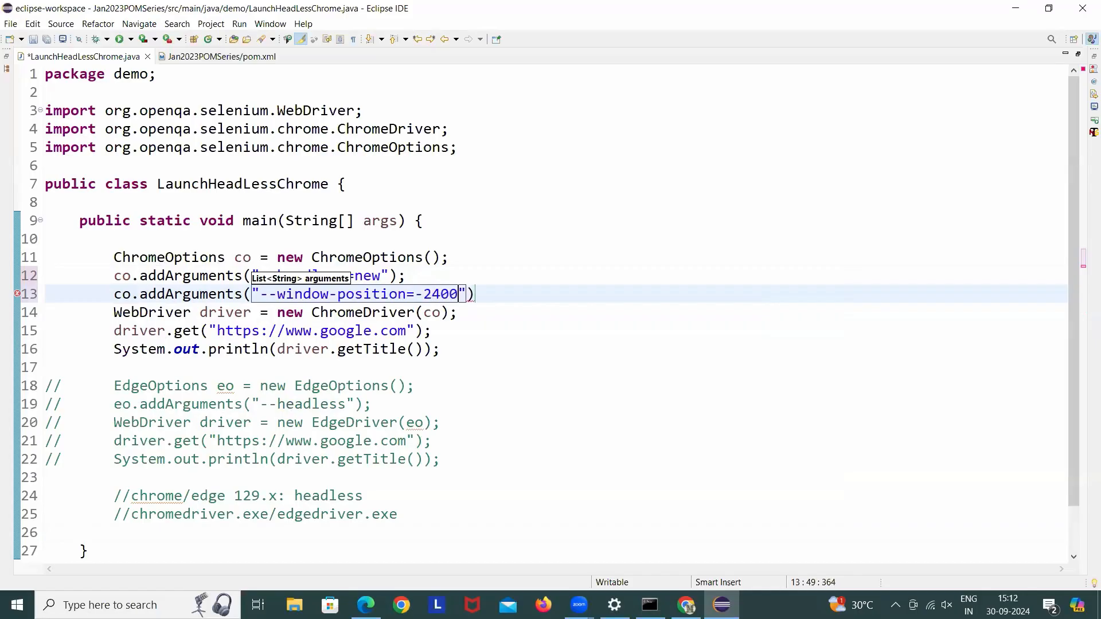
type(",-")
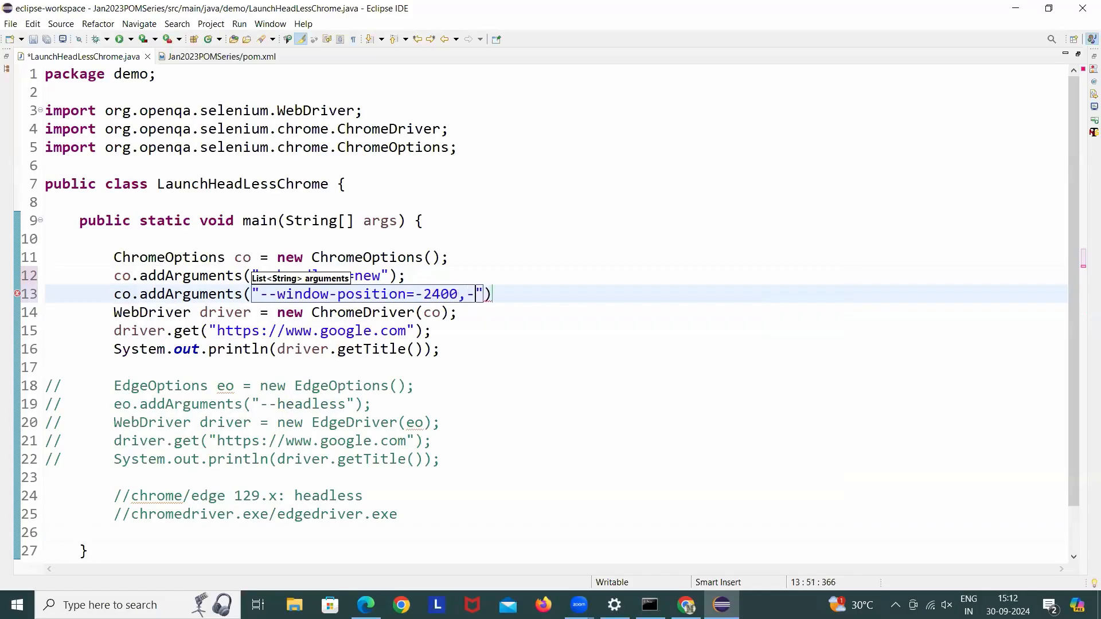
type("2400")
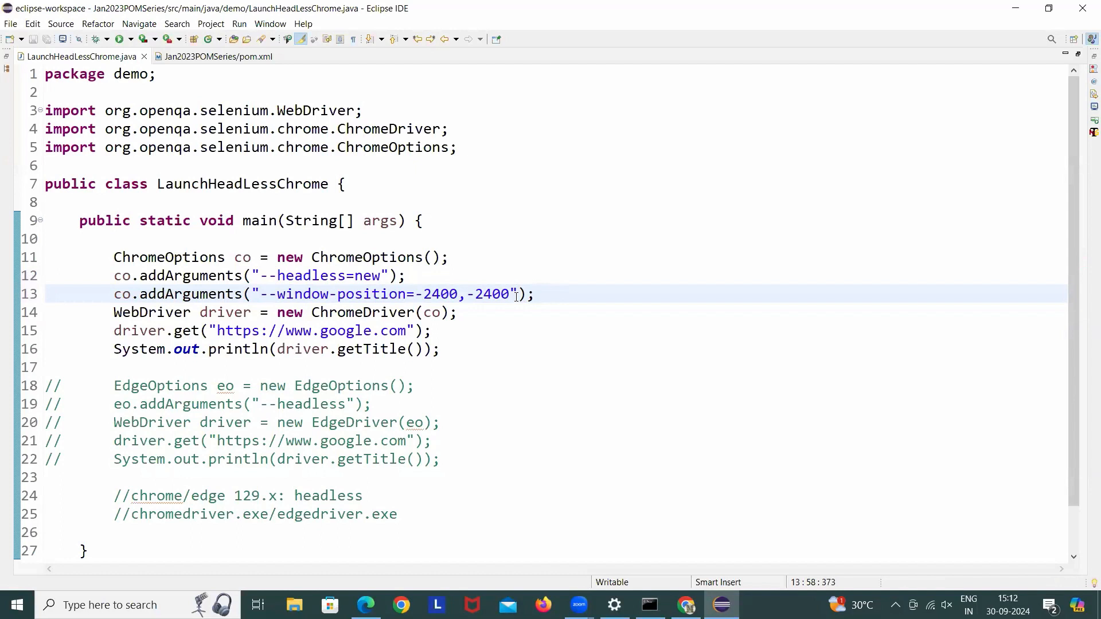
Rerun the class with the off-screen window position and confirm the console prints Google.
left_click(534, 294)
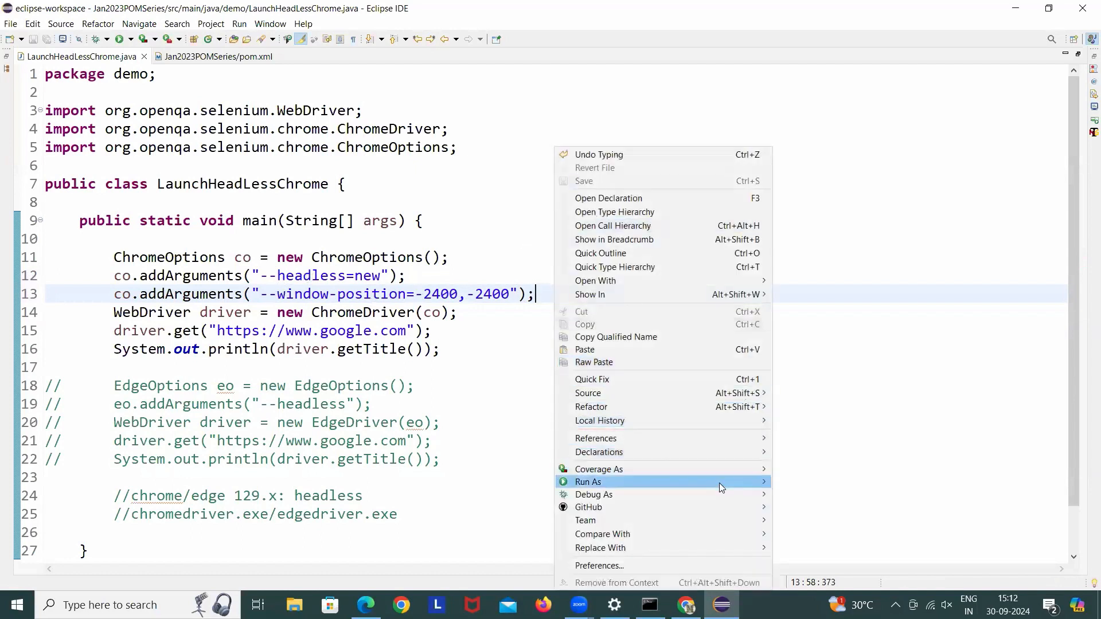
left_click(589, 482)
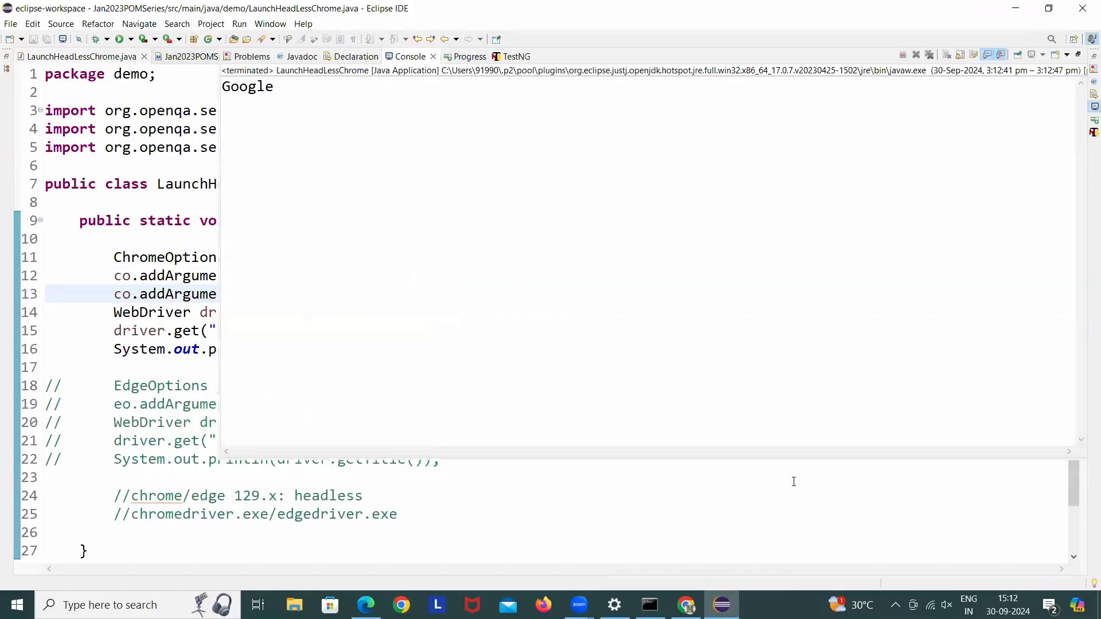
mouse_move(338, 123)
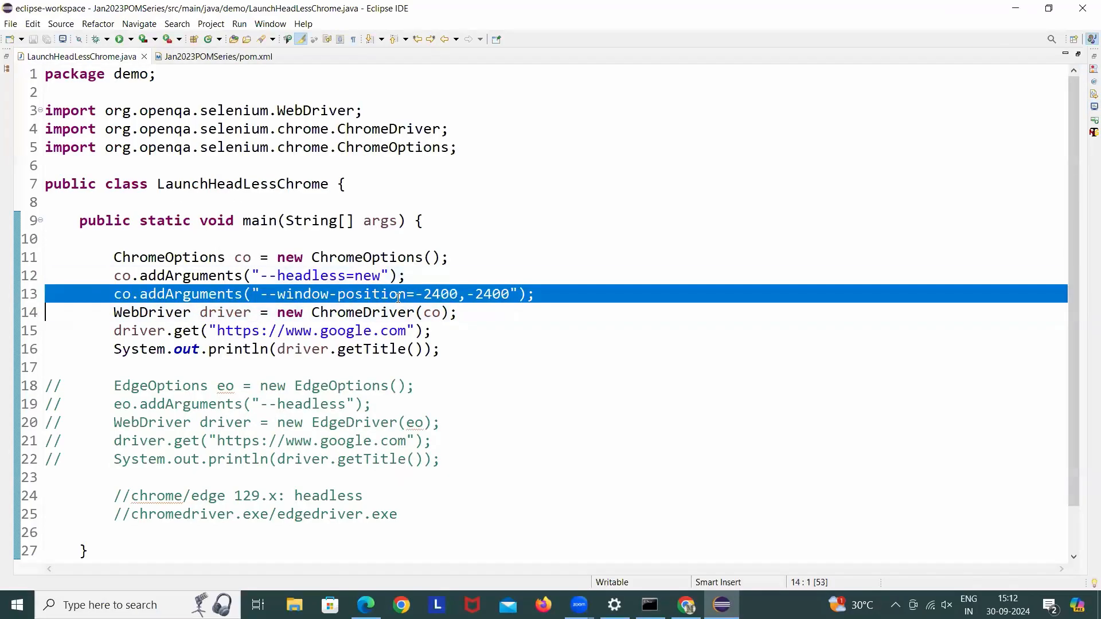
Comment out the ChromeOptions block and uncomment the EdgeOptions block on lines 18–22.
left_click(415, 385)
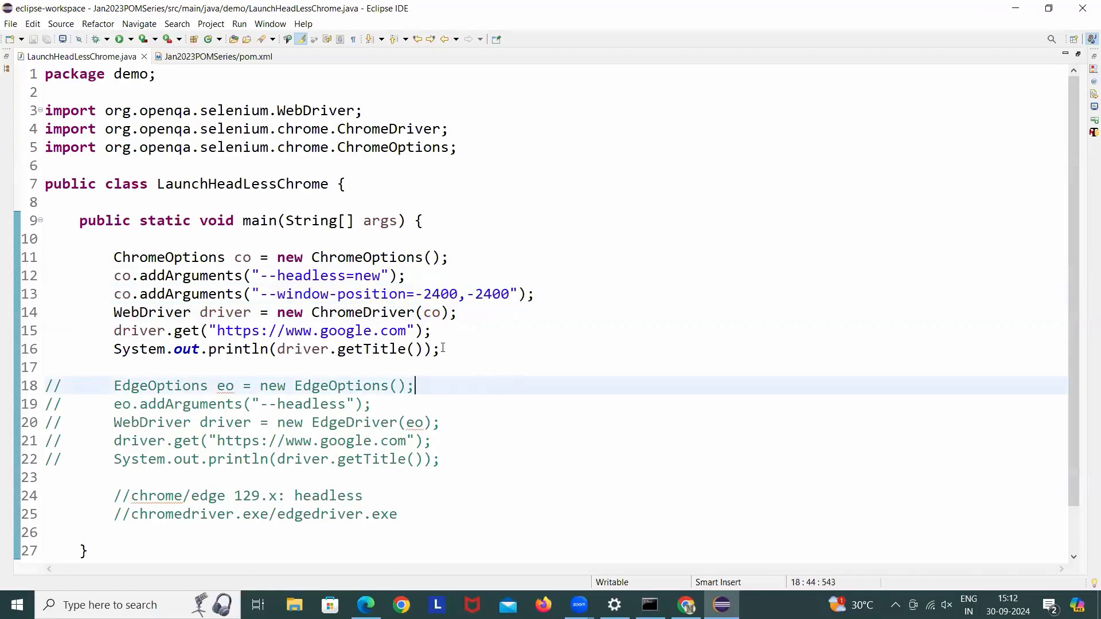
left_click_drag(113, 257, 441, 348)
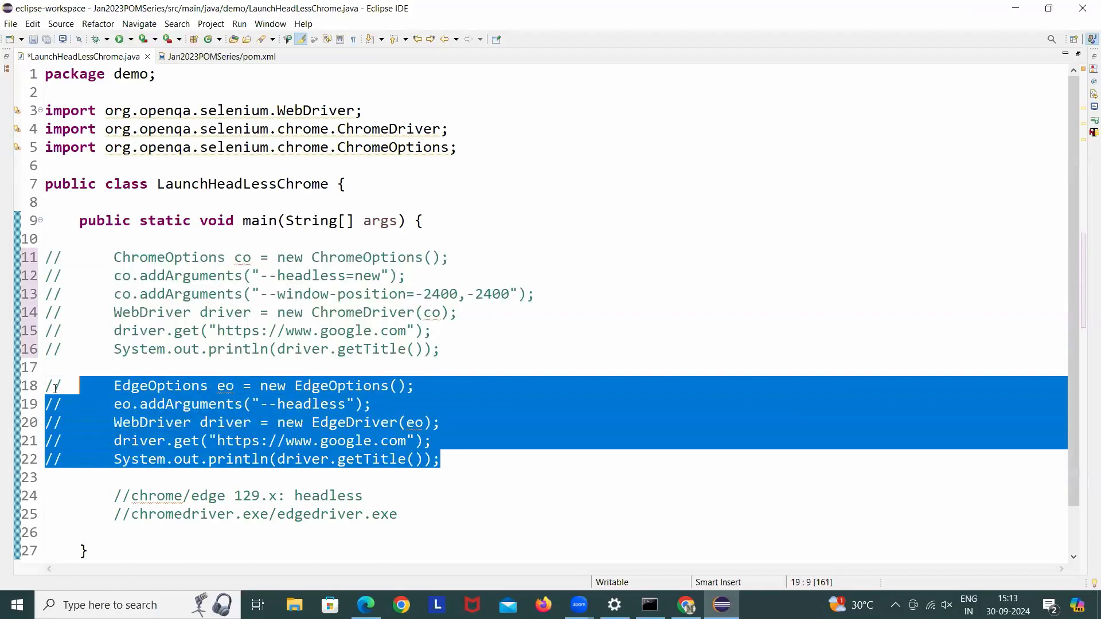
key("ctrl+/")
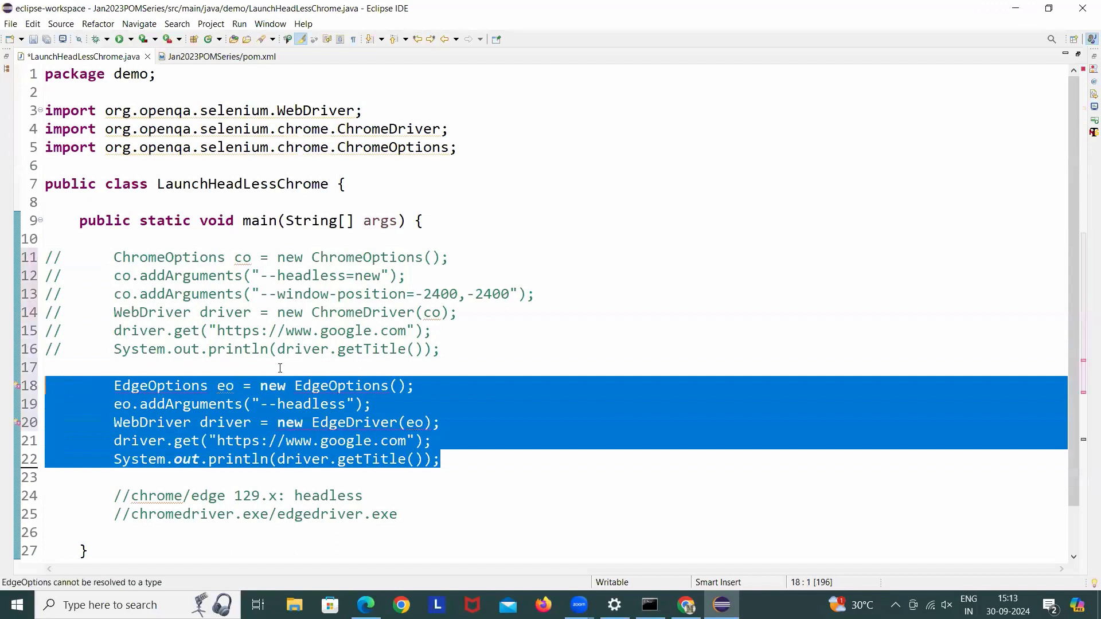
left_click(418, 349)
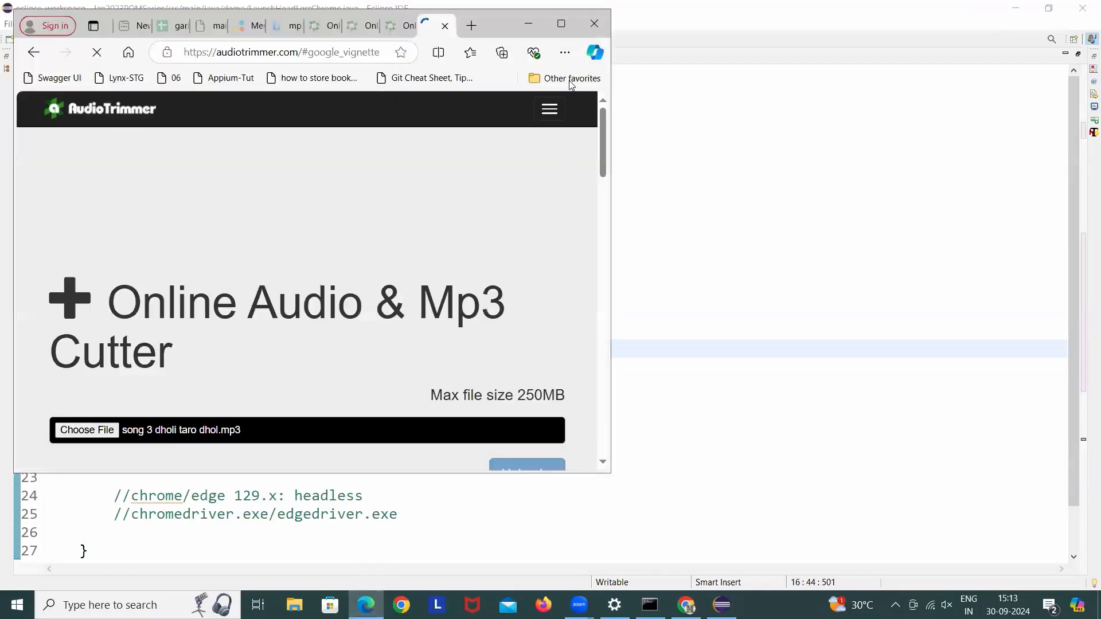
Look at Microsoft Edge via its main menu before returning to the Edge code.
left_click(564, 52)
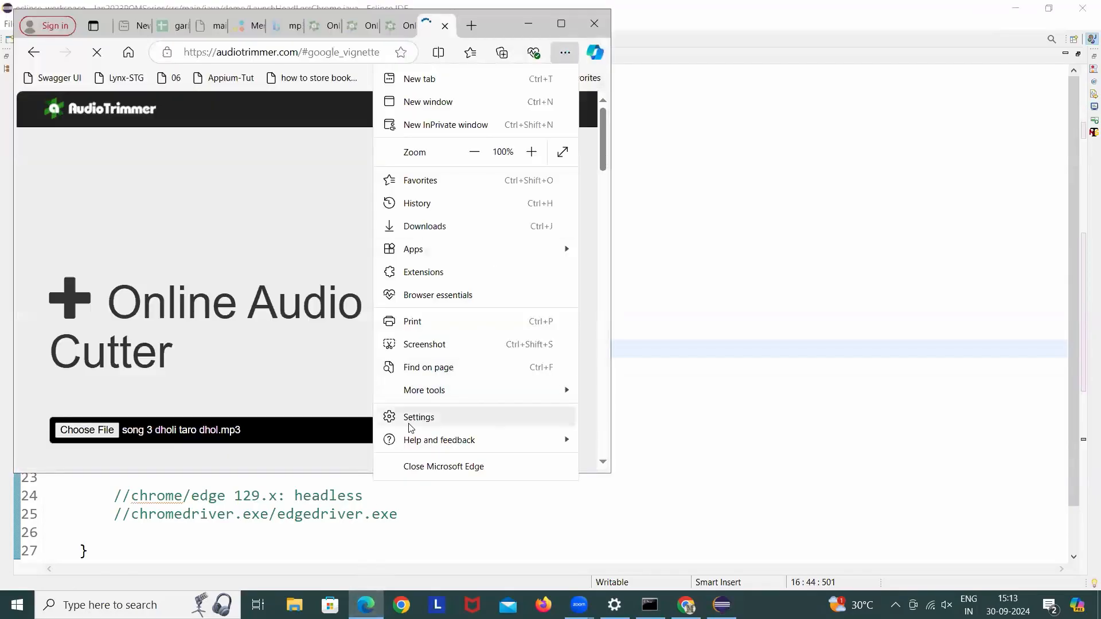
mouse_move(439, 441)
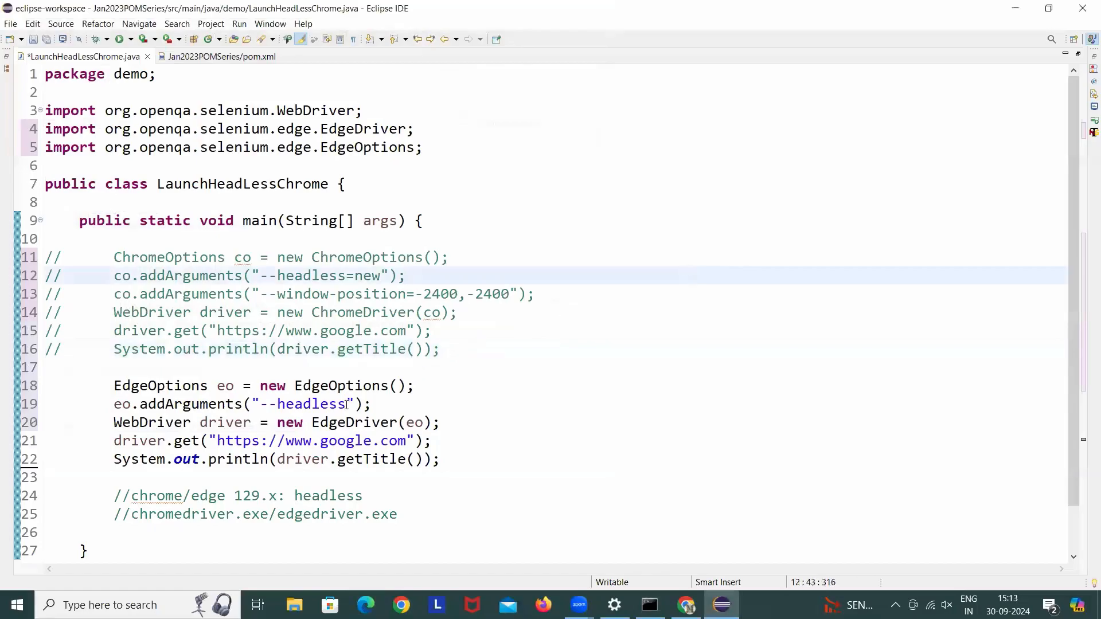
Make the Edge argument read --headless=new and save the class.
type("=new")
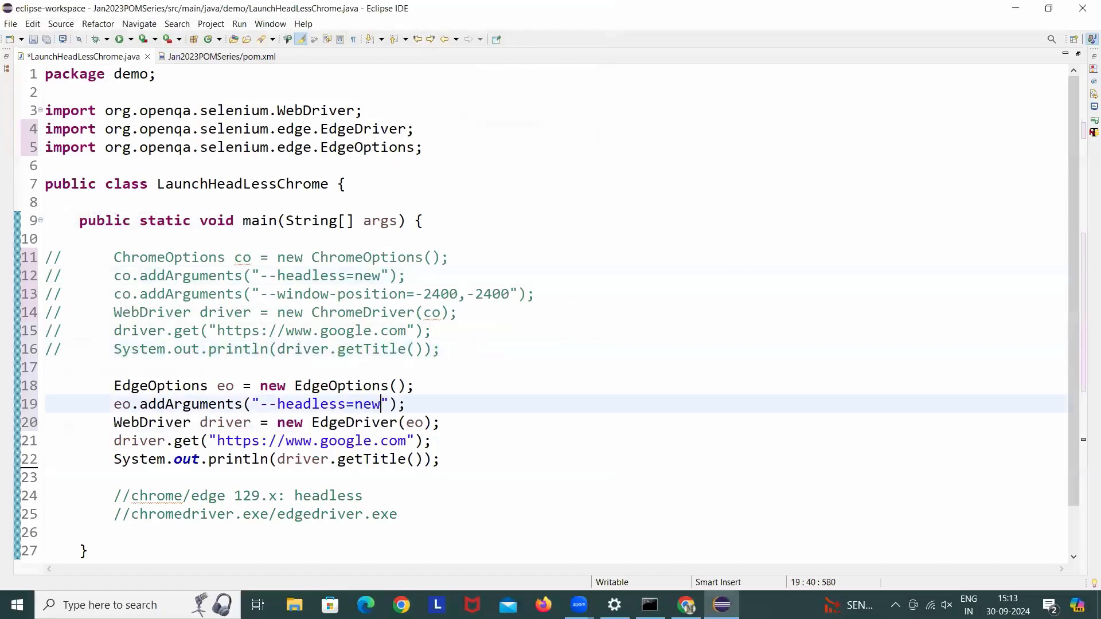
key("Ctrl+s")
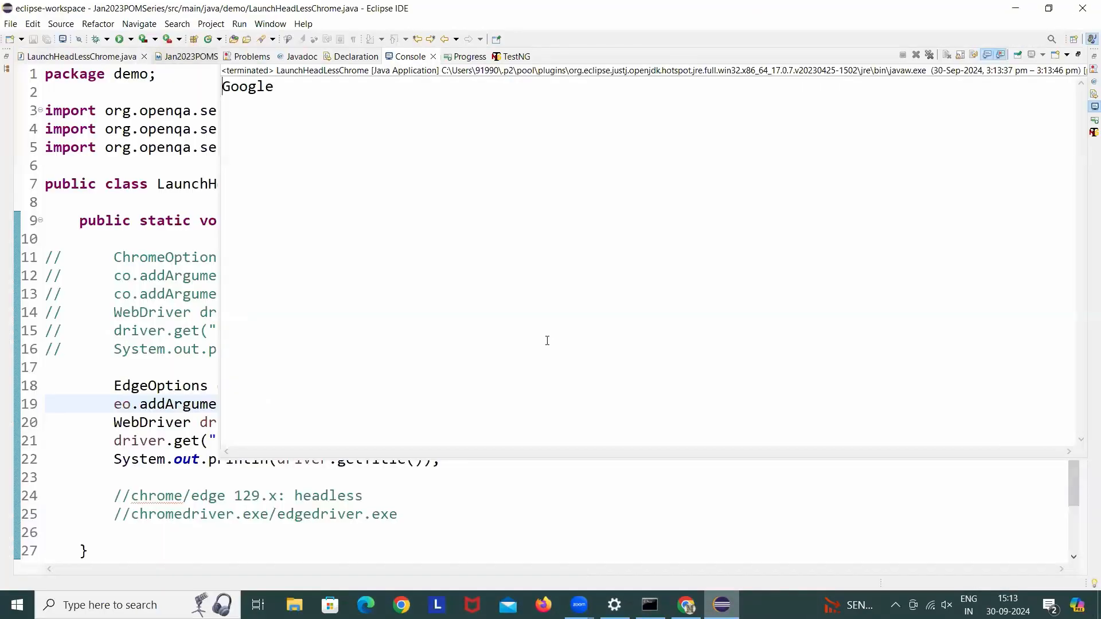
mouse_move(533, 491)
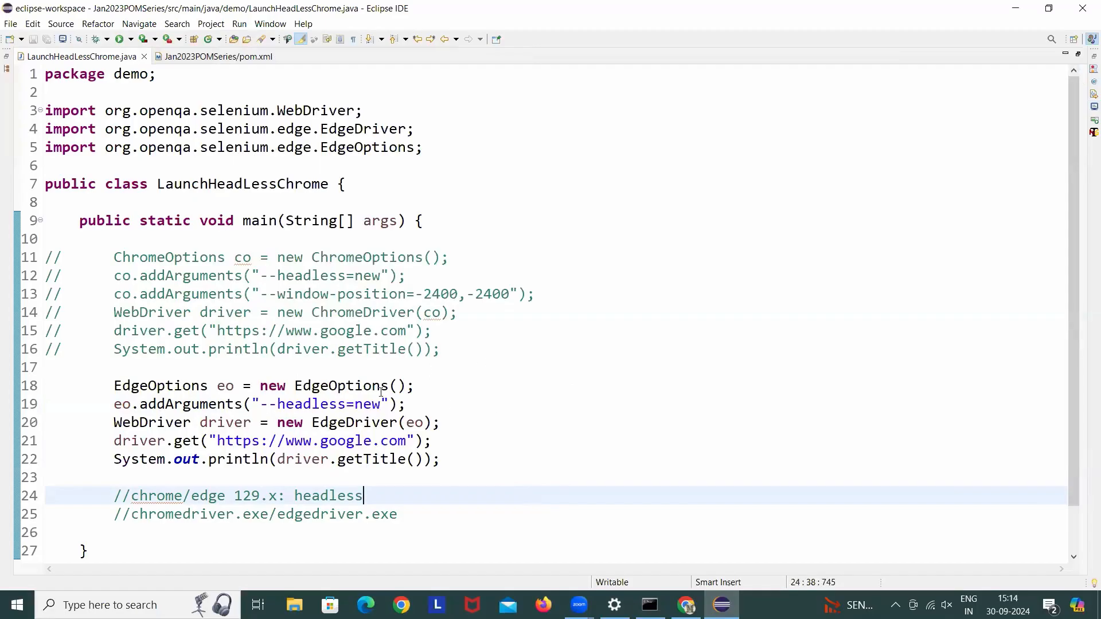
Set the Edge argument to --headless=old, save, and run the class as a Java application.
type("old")
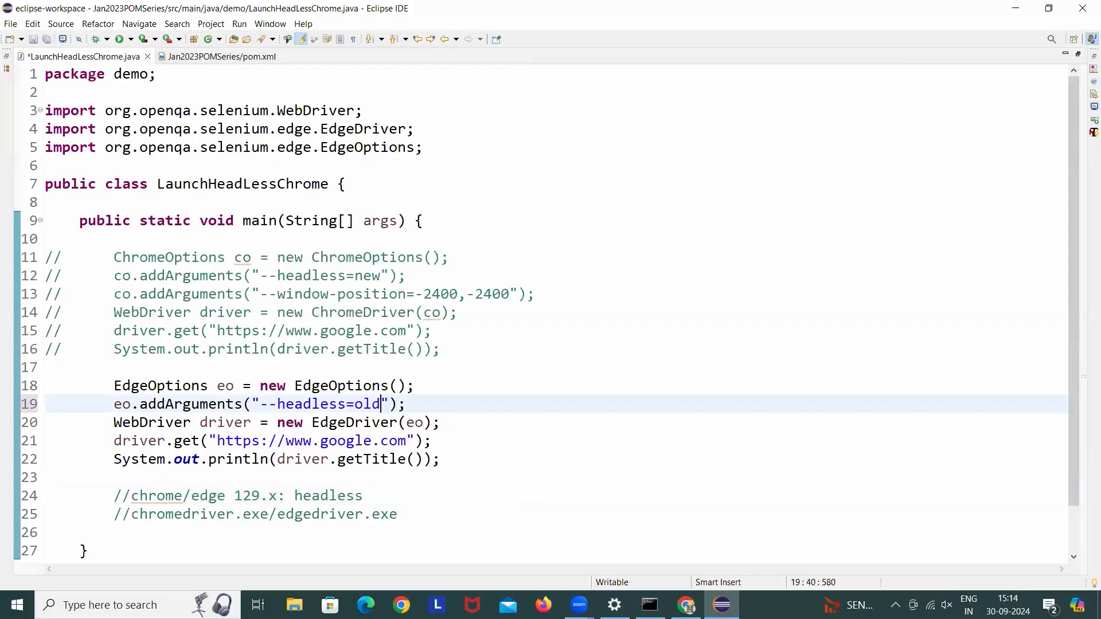
key("Ctrl+s")
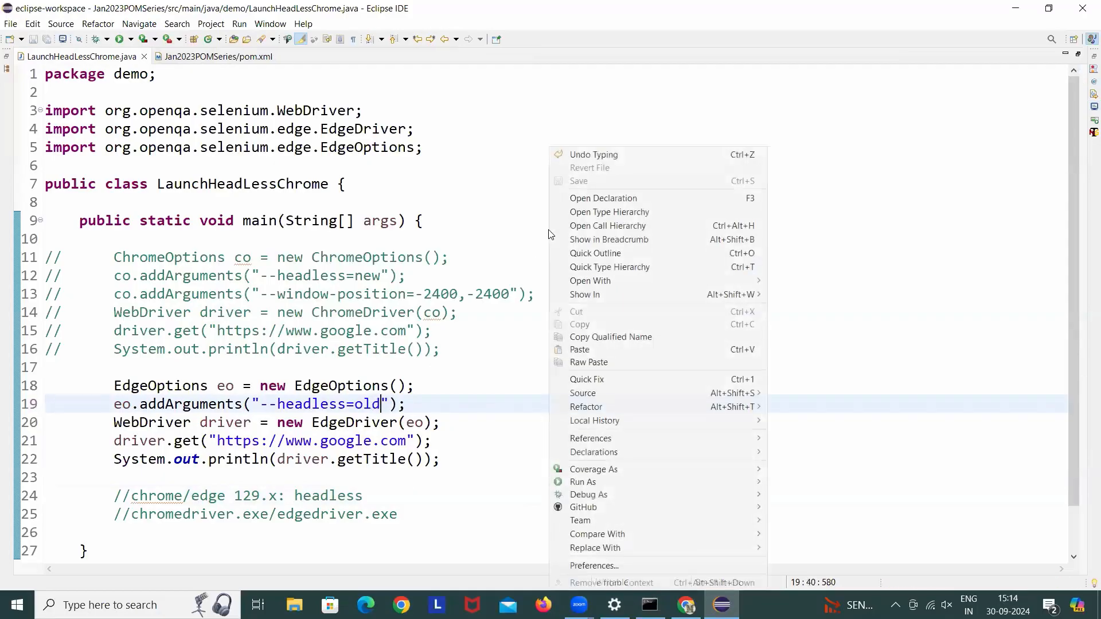
mouse_move(583, 482)
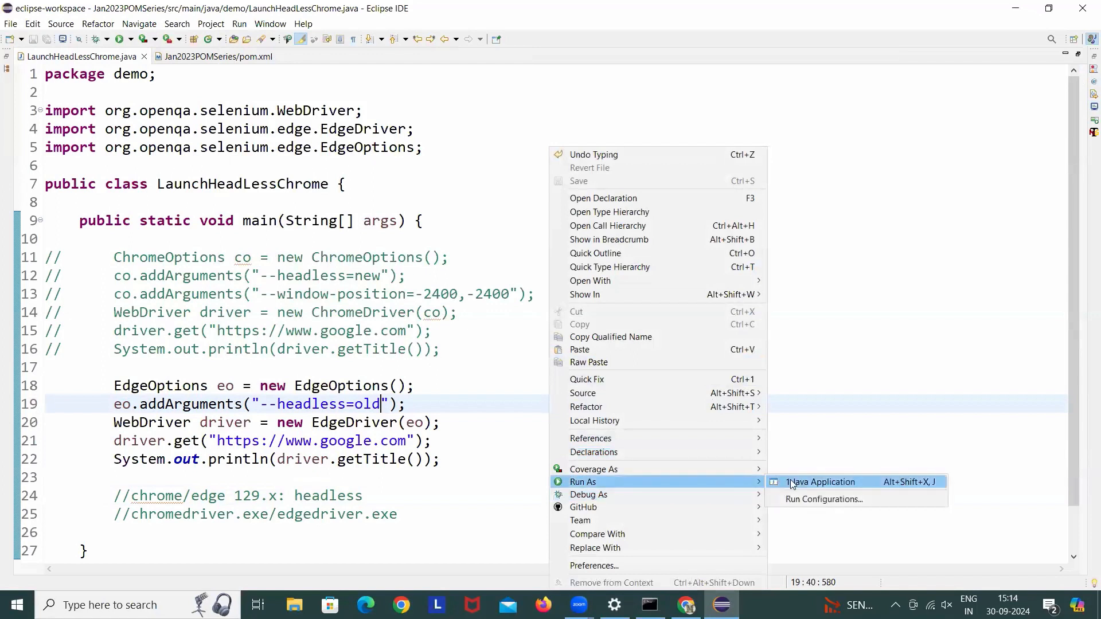
left_click(820, 482)
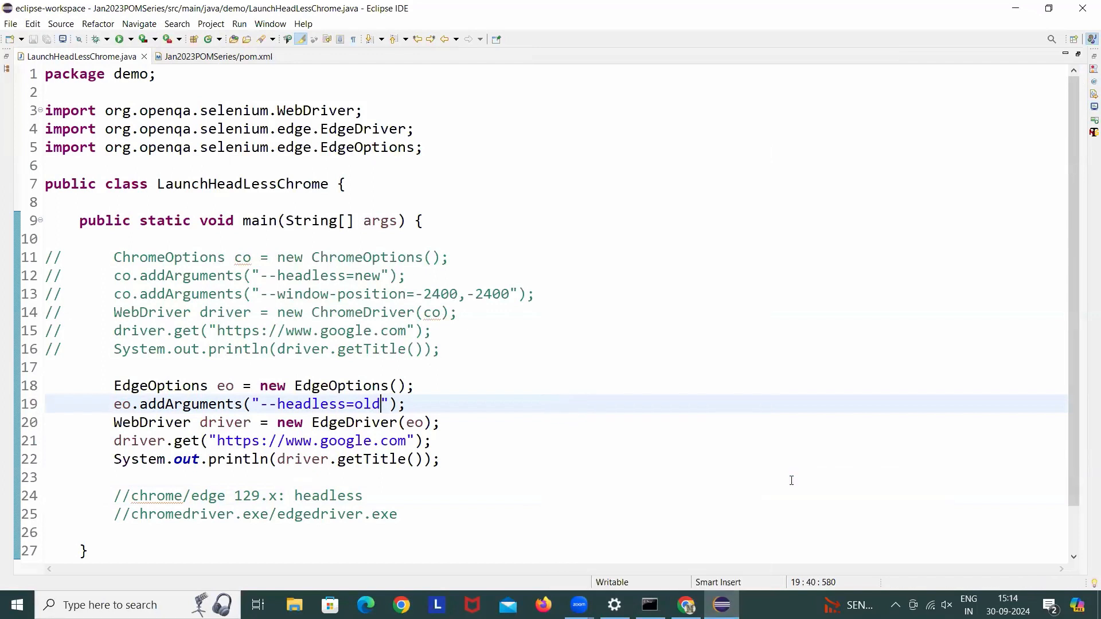
mouse_move(1052, 144)
type("n")
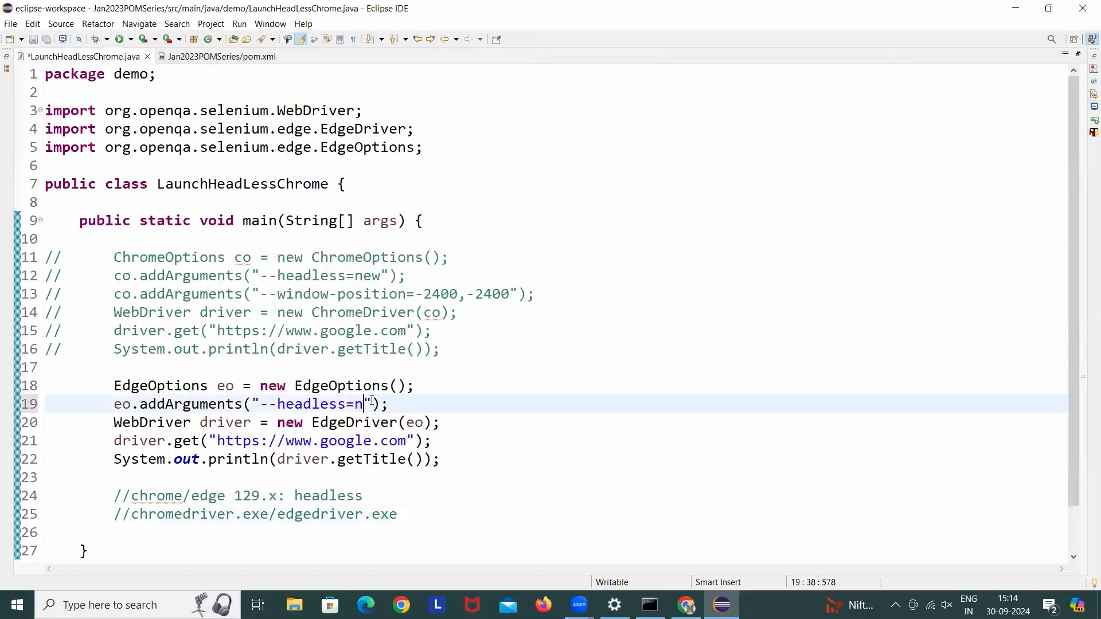
Restore --headless=new and uncomment the eo --window-position=-2400,-2400 argument line.
type("ew")
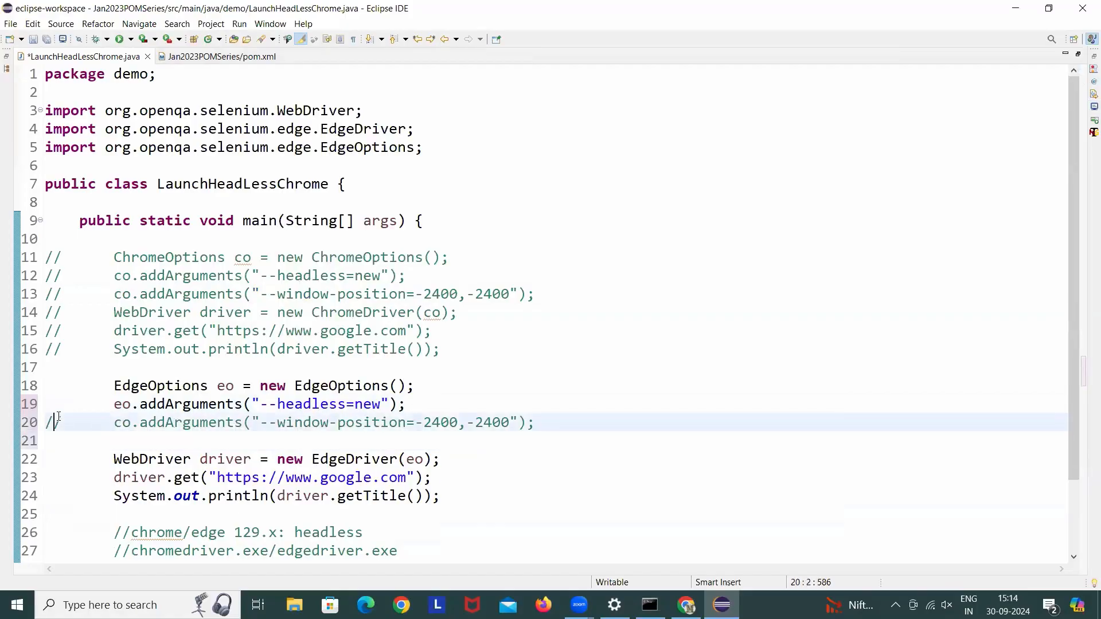
key("BackSpace")
type("e")
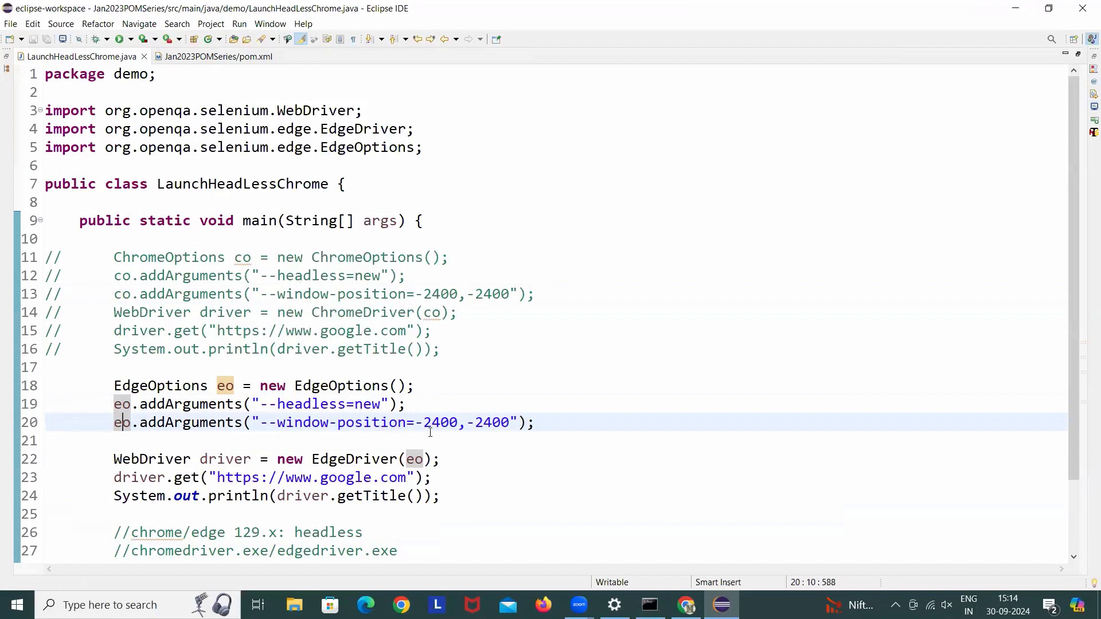
Run the Edge class with headless=new and off-screen position as a Java application.
right_click(415, 459)
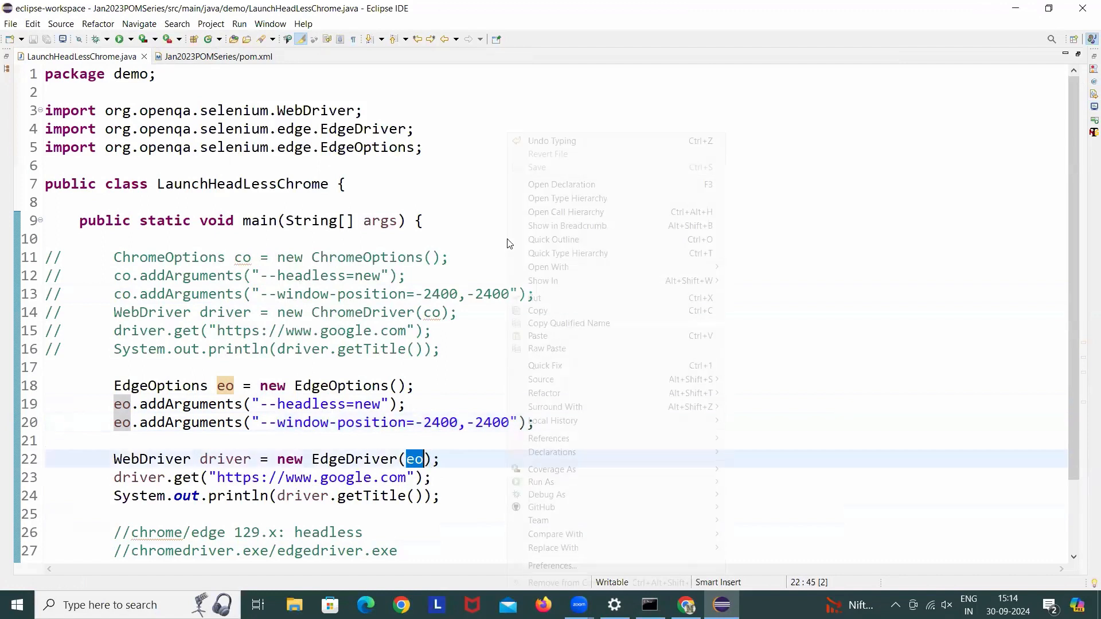
mouse_move(552, 470)
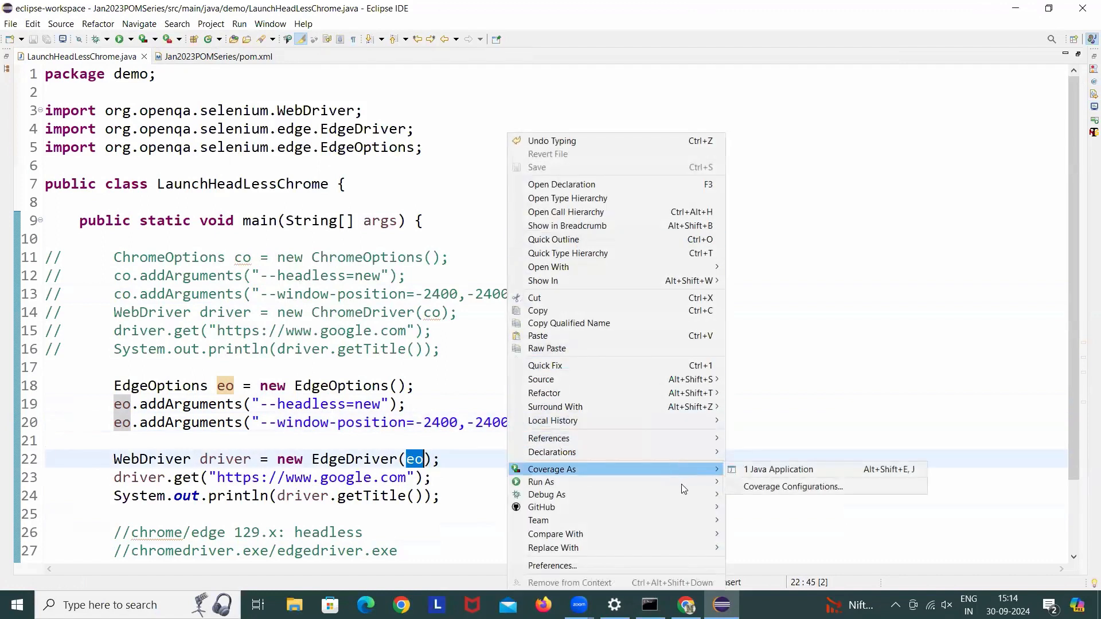
left_click(778, 469)
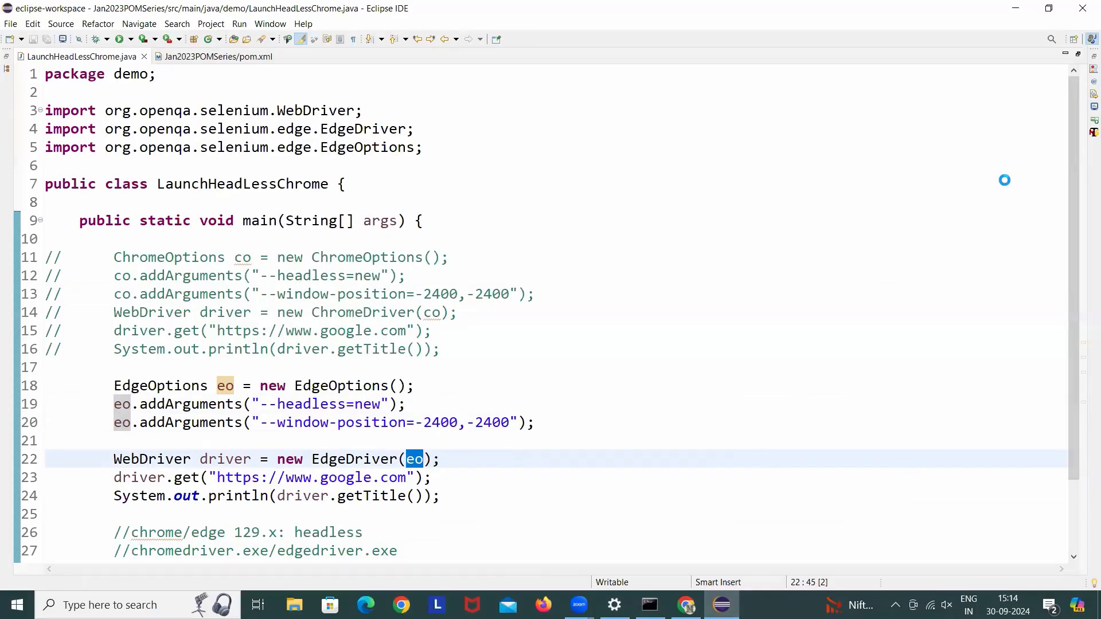
mouse_move(1095, 109)
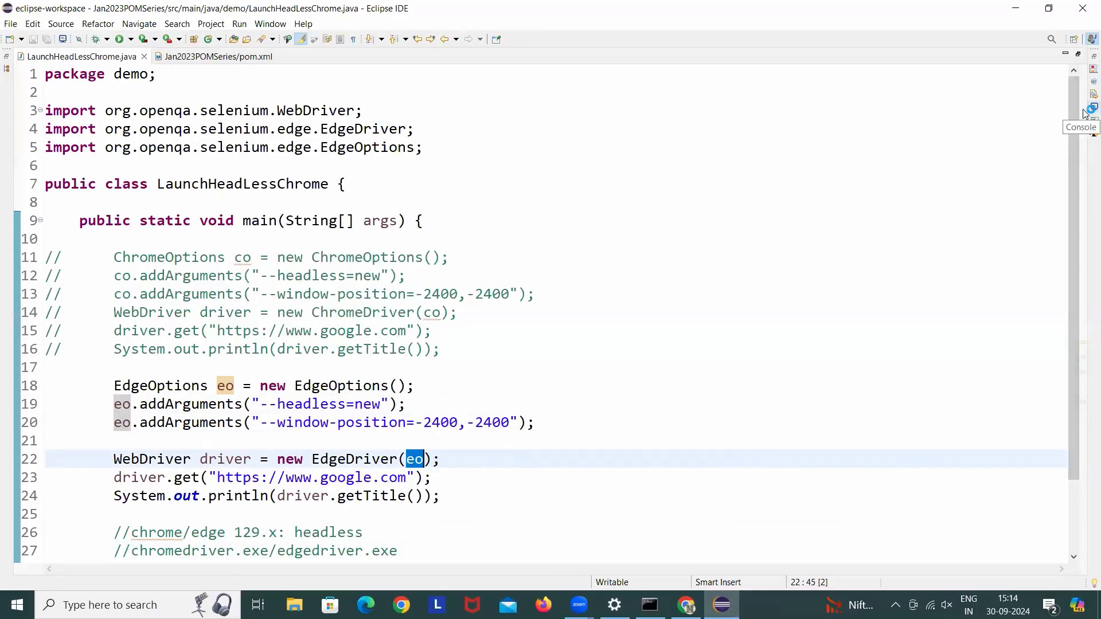